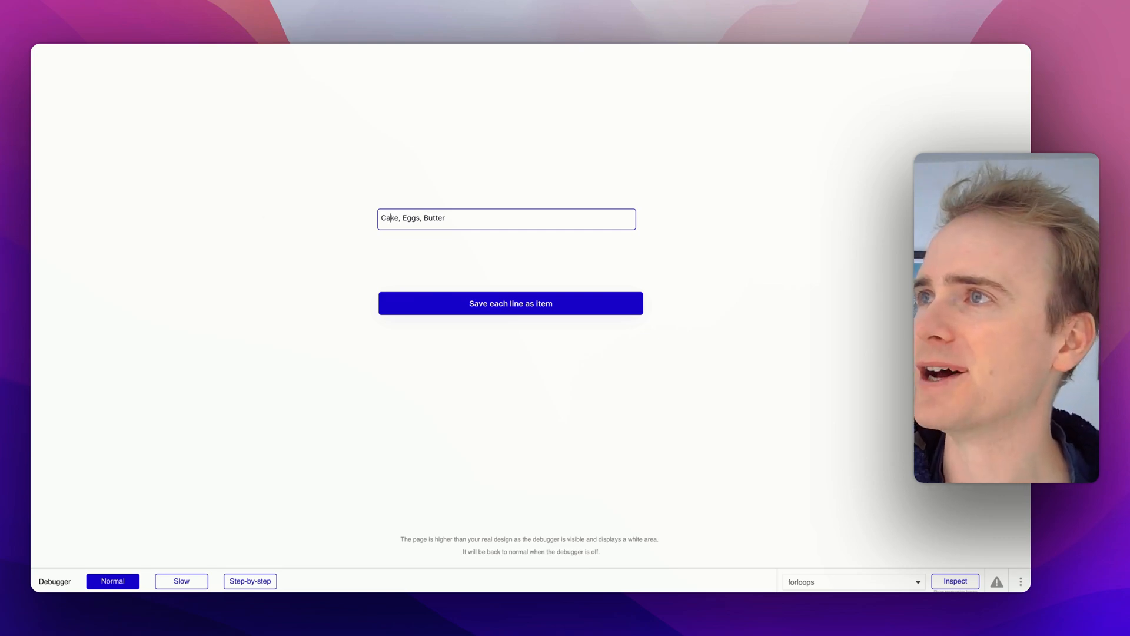
- Confirm deleting all existing Item entries and dismiss the success message
click(509, 303)
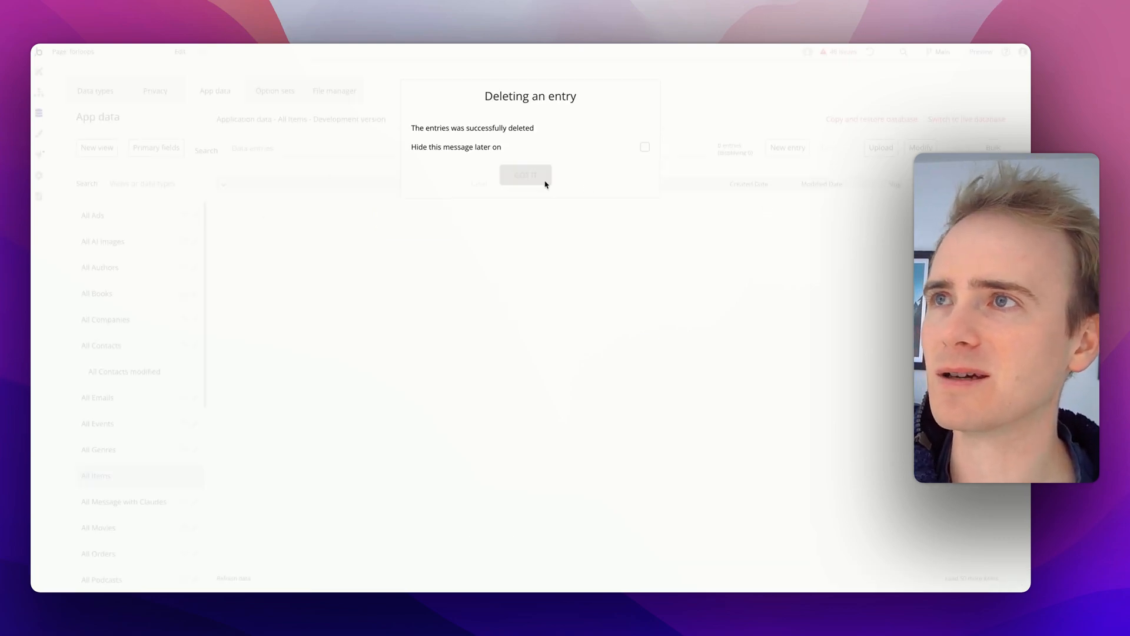
click(526, 175)
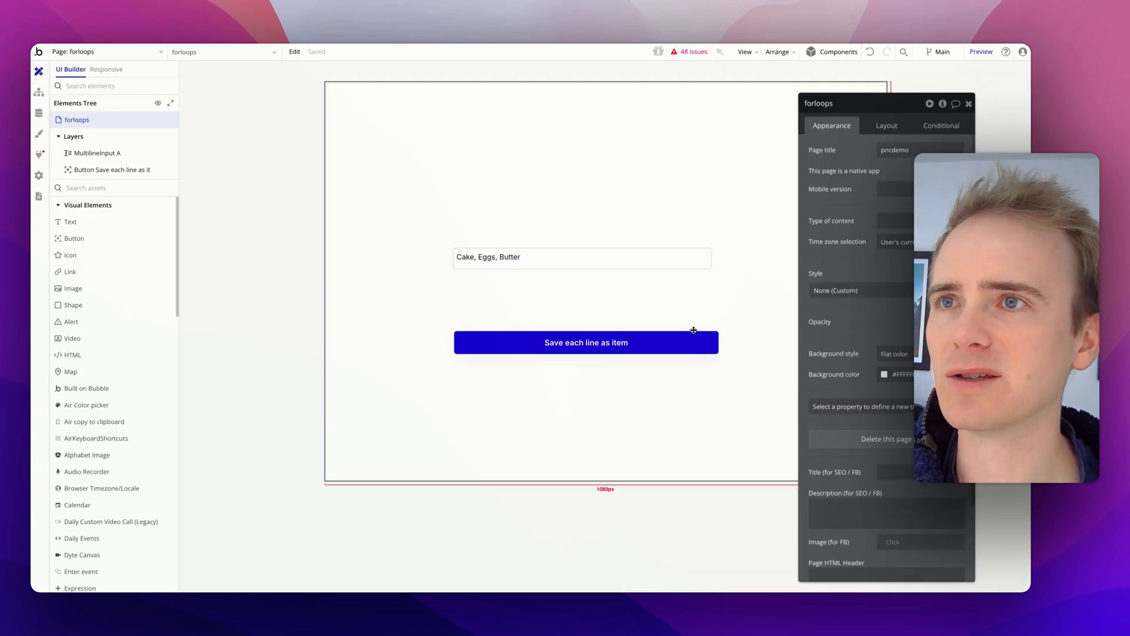
- Change the save button's label from 'Save each line as item' to 'Save comma separated item'
click(582, 258)
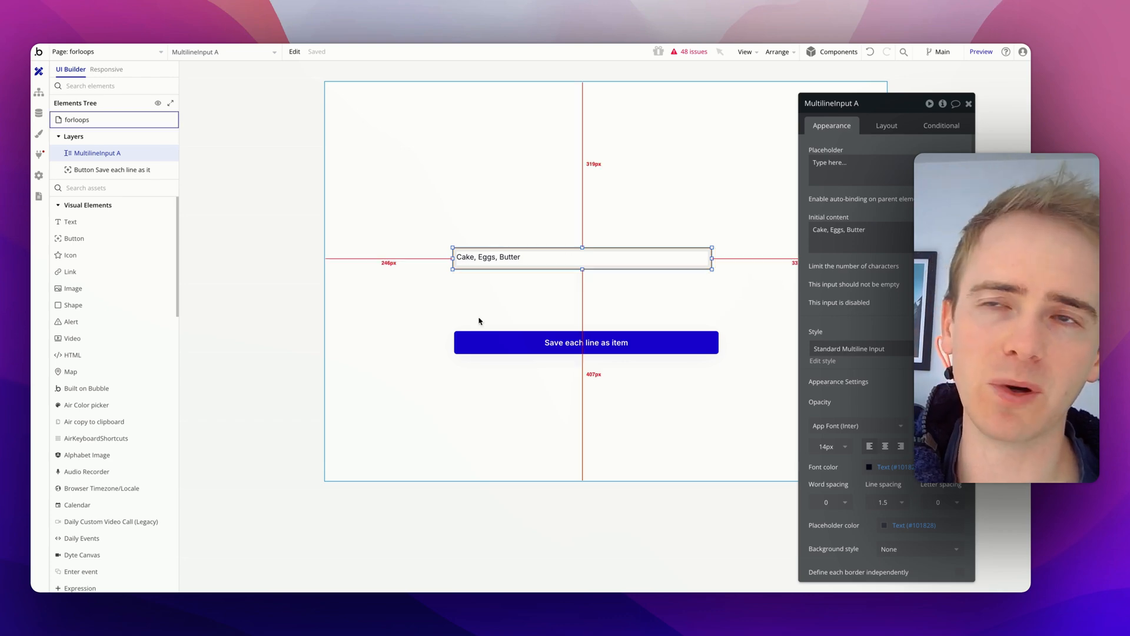
click(586, 343)
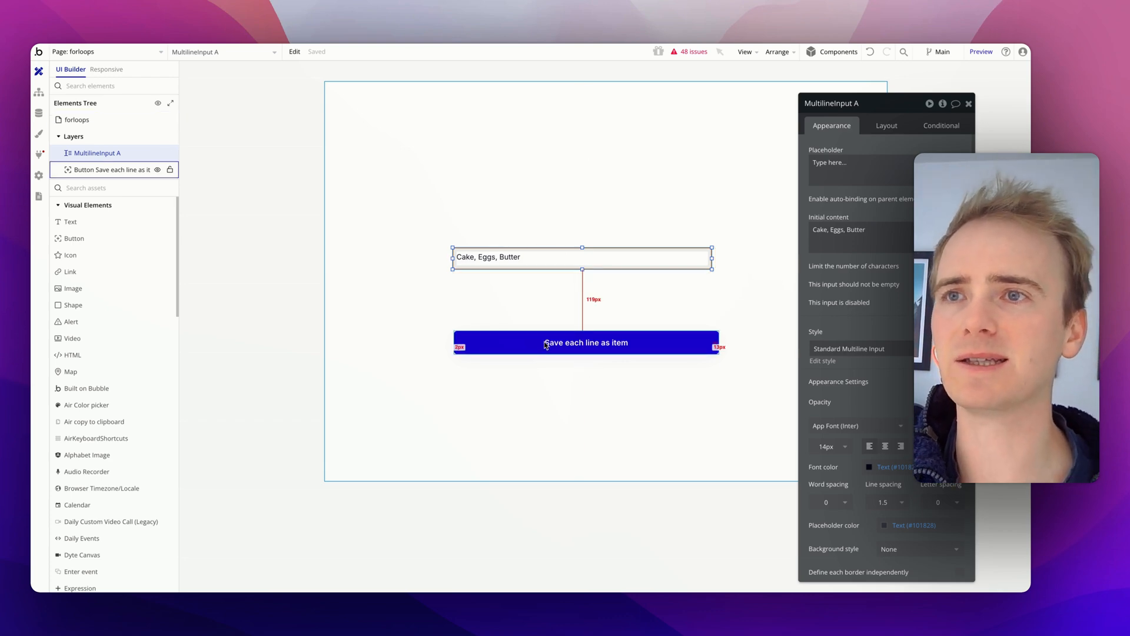
click(586, 343)
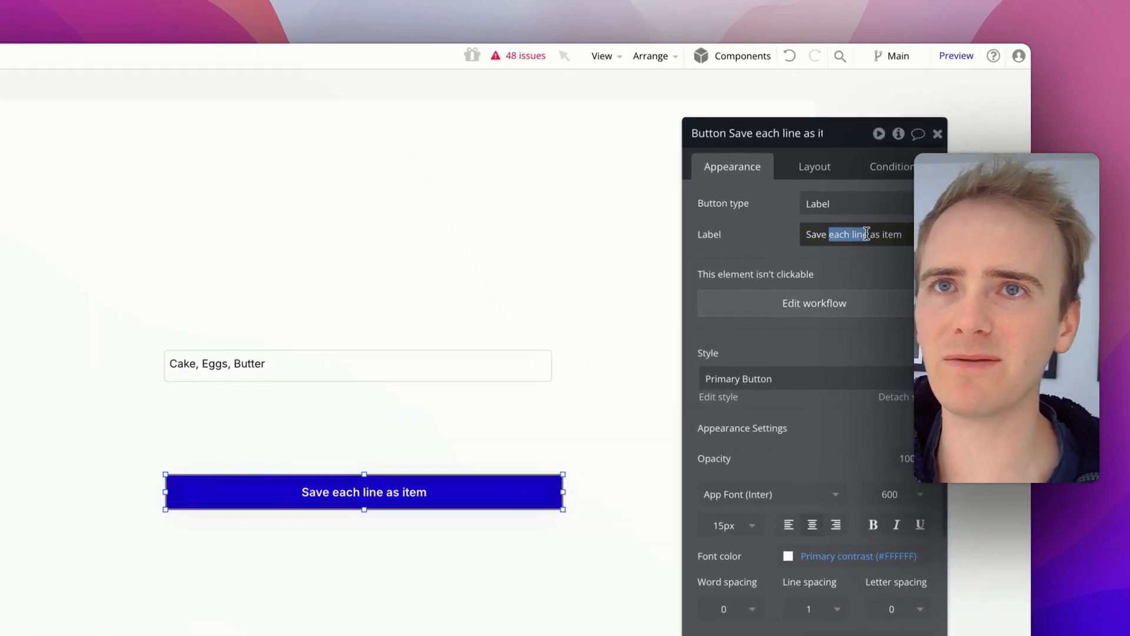
text(comma)
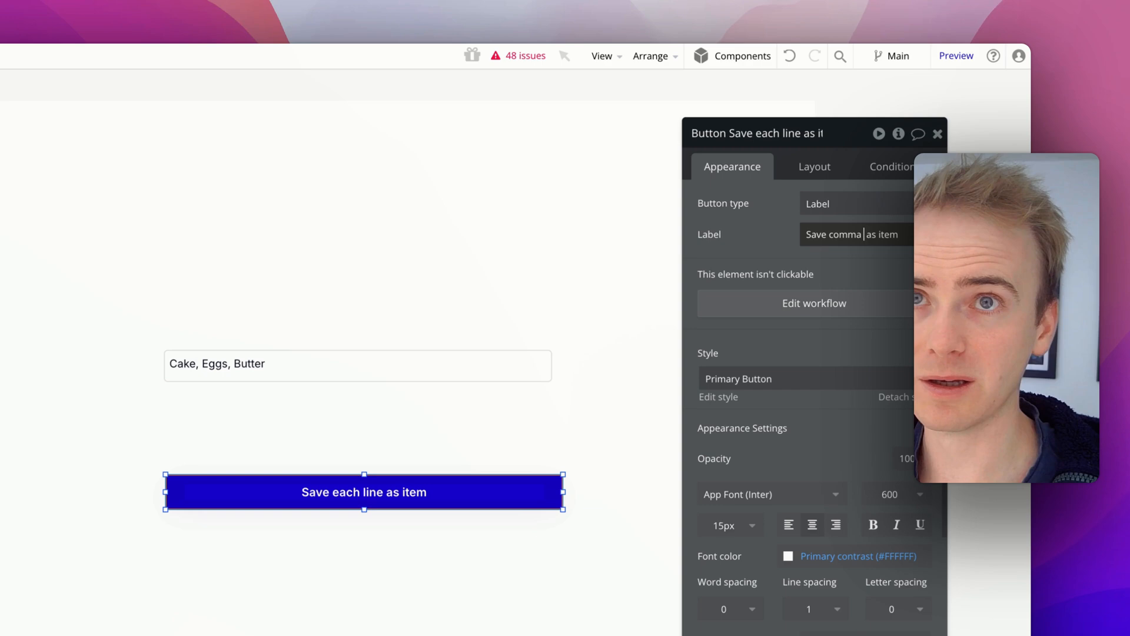
text(separeated)
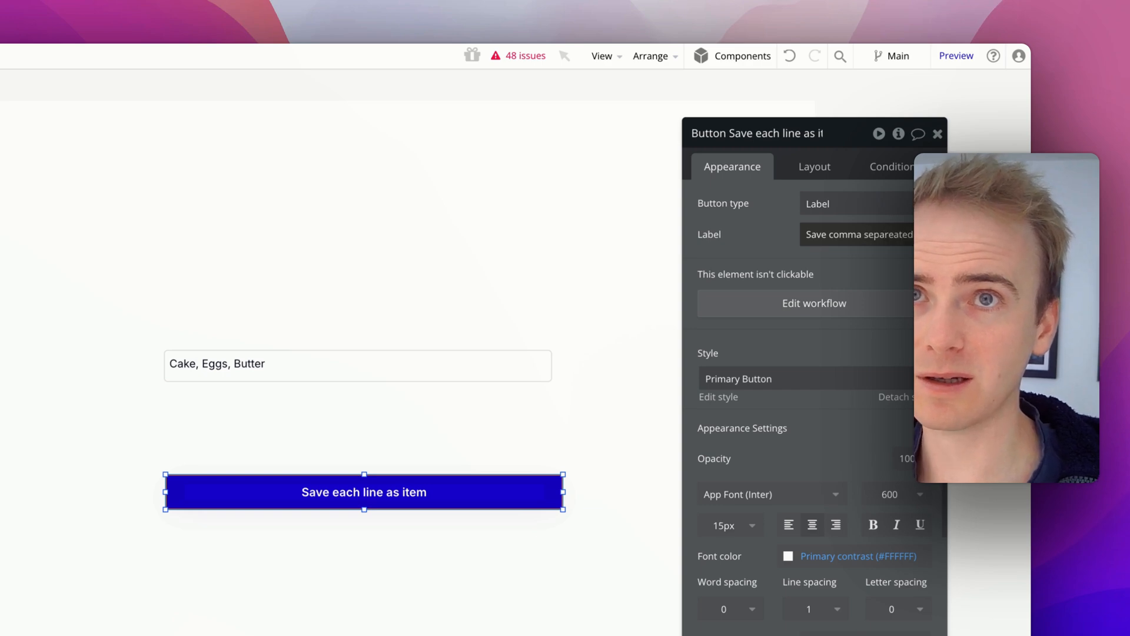
text(Save comma separeated as item)
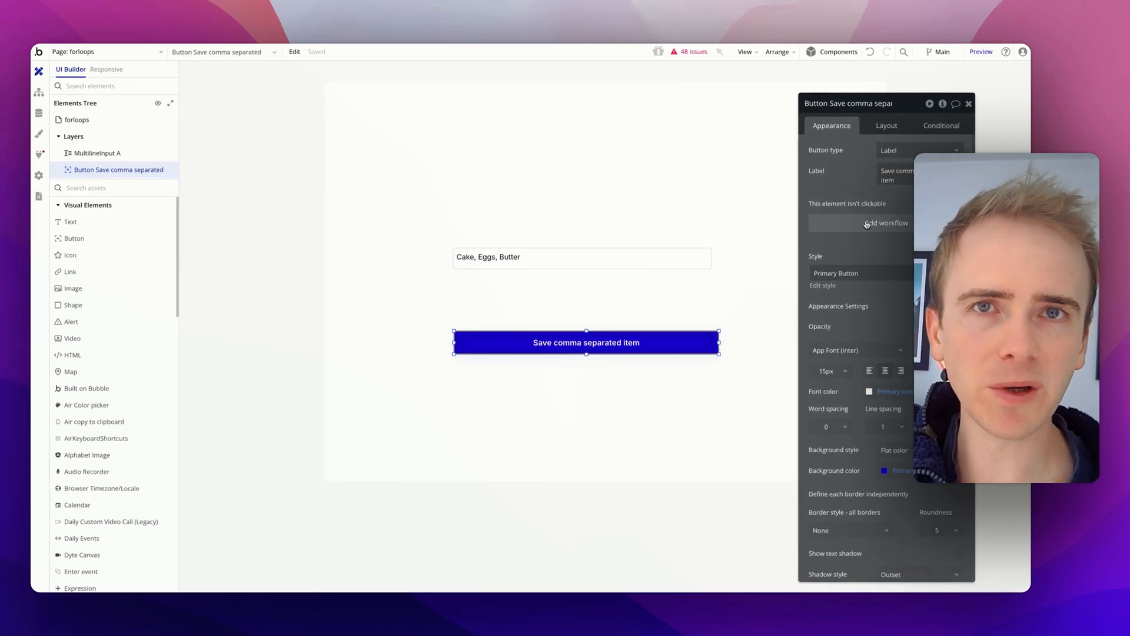
- Add a Create a new thing action of type Item to the button's workflow
click(887, 223)
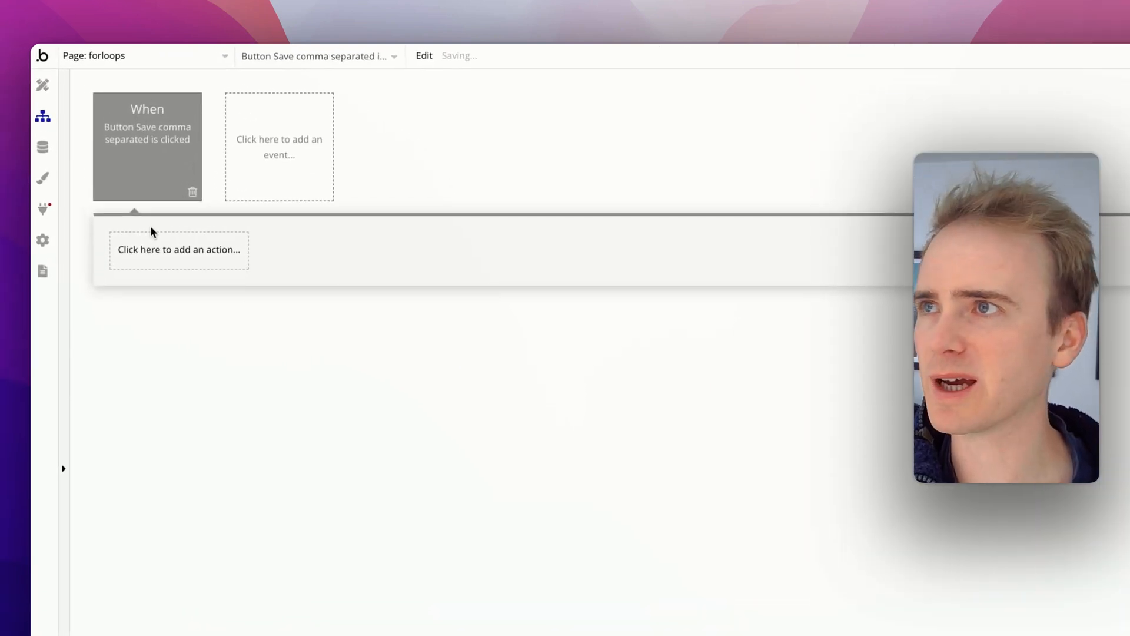
click(179, 248)
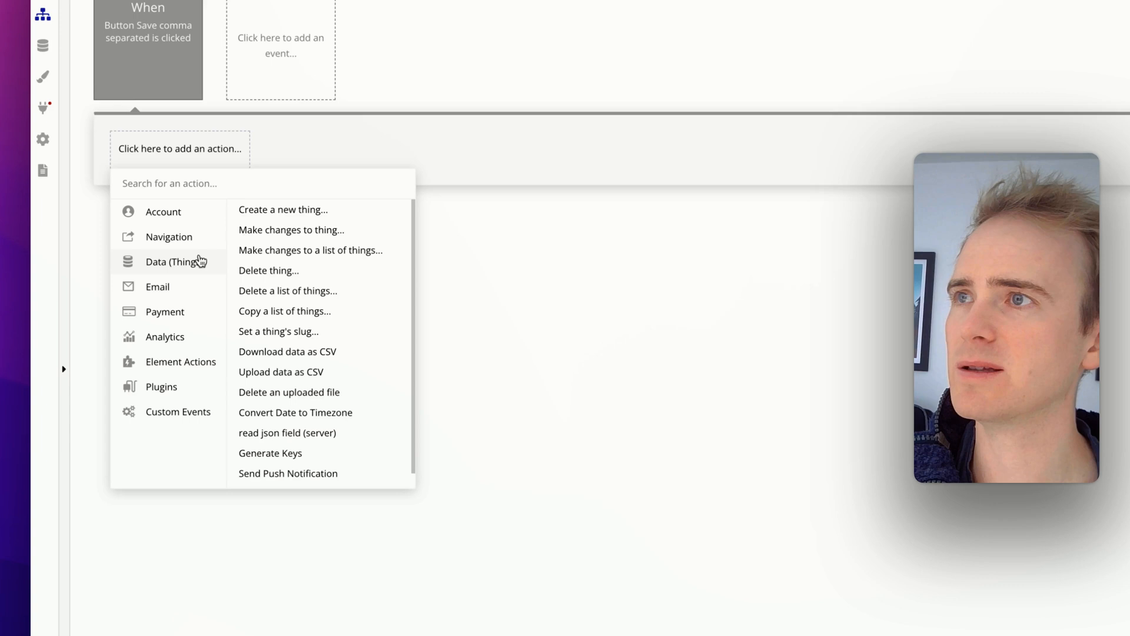
click(282, 209)
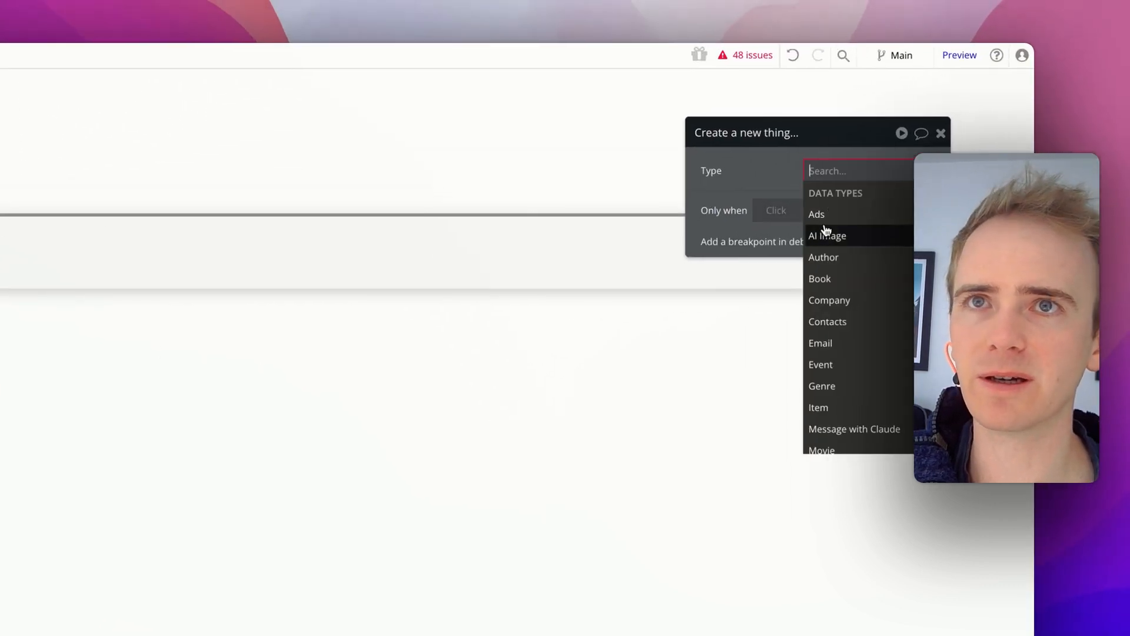
text(it)
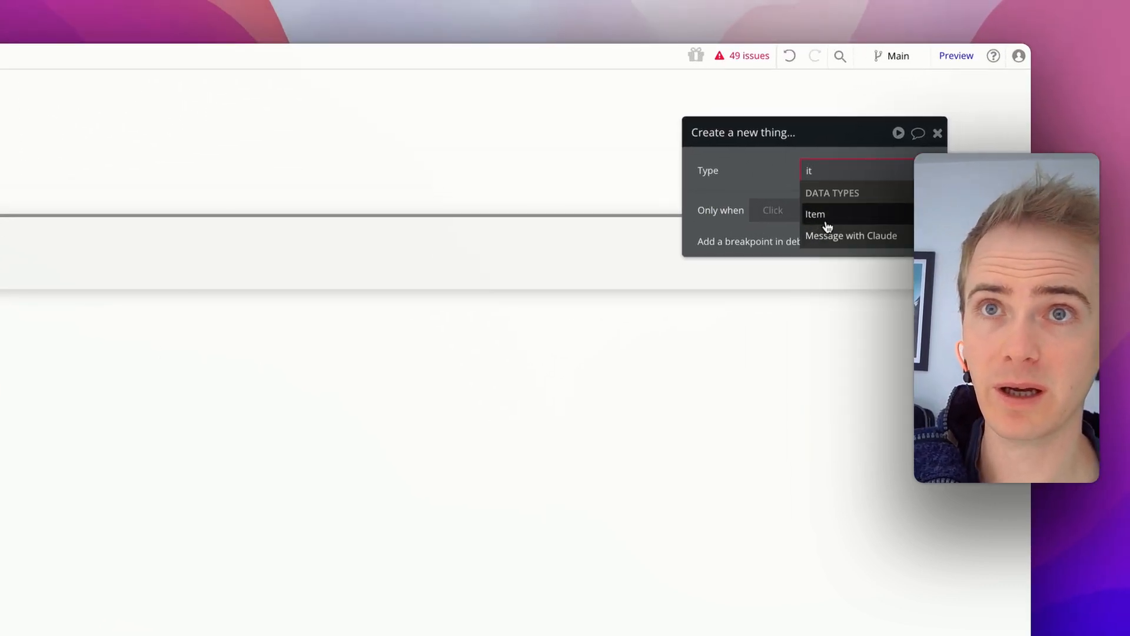
click(815, 214)
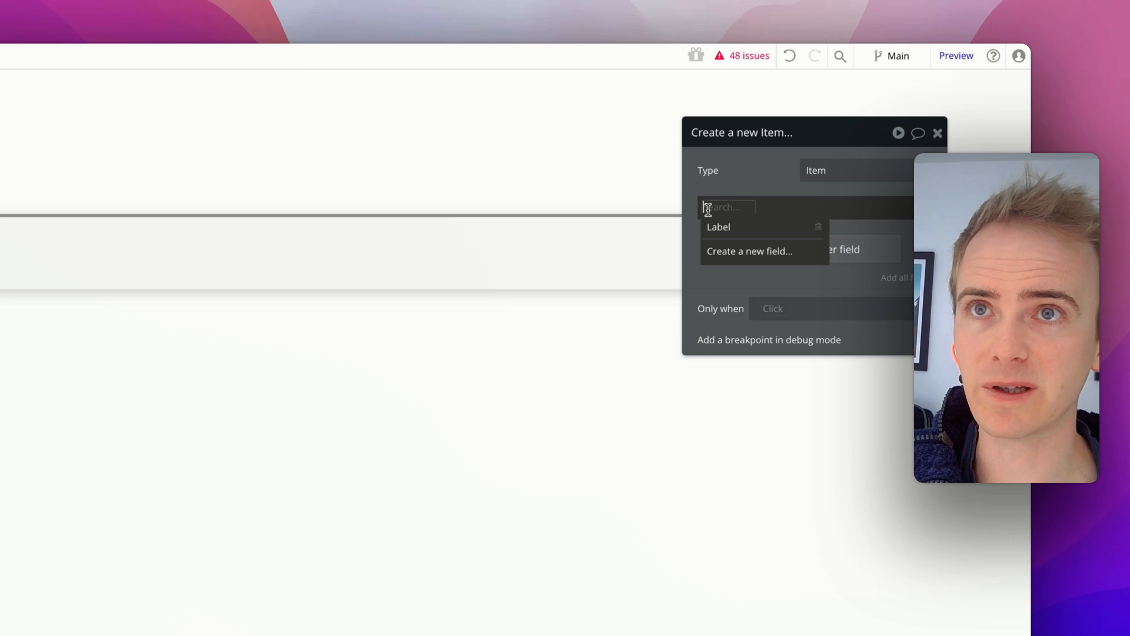
- Set the new Item's Label to MultilineInput A's value
click(718, 226)
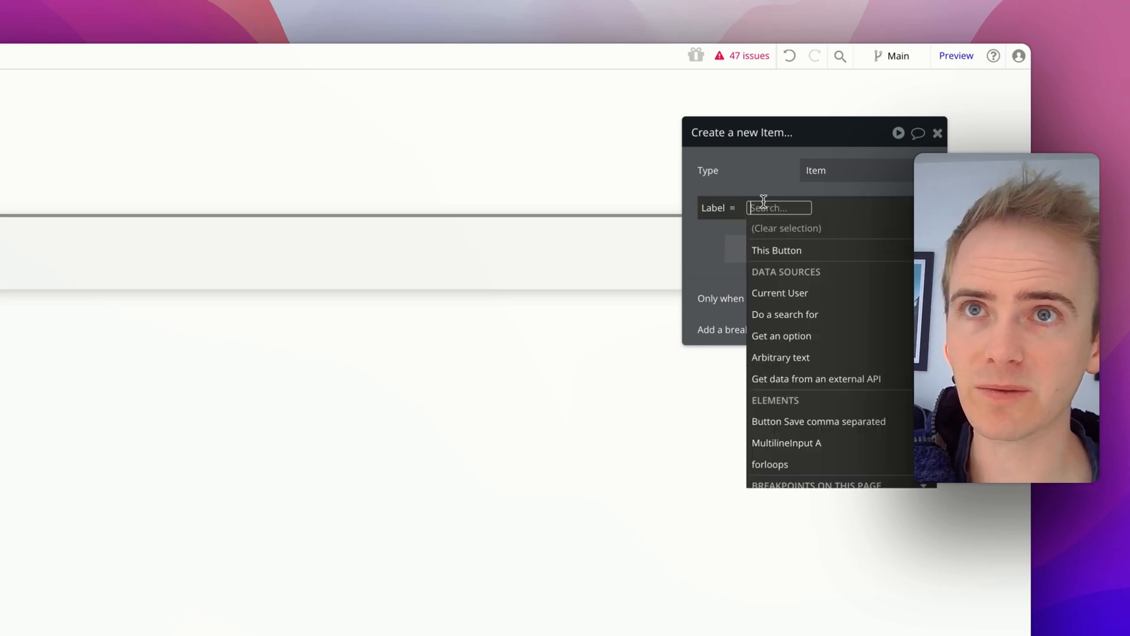
click(786, 443)
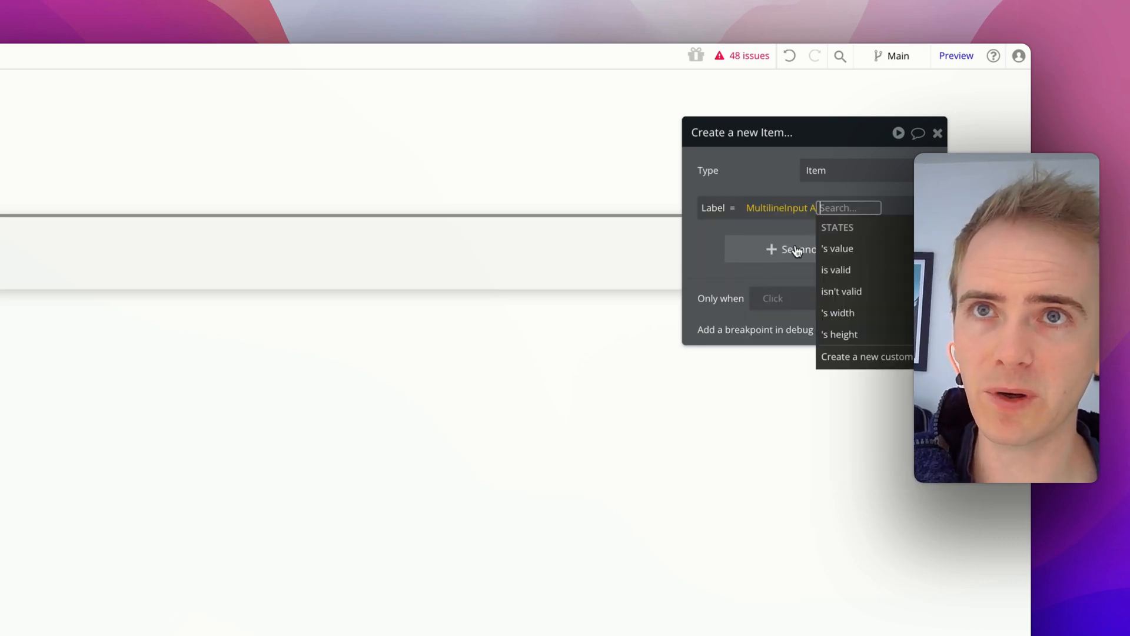
click(837, 248)
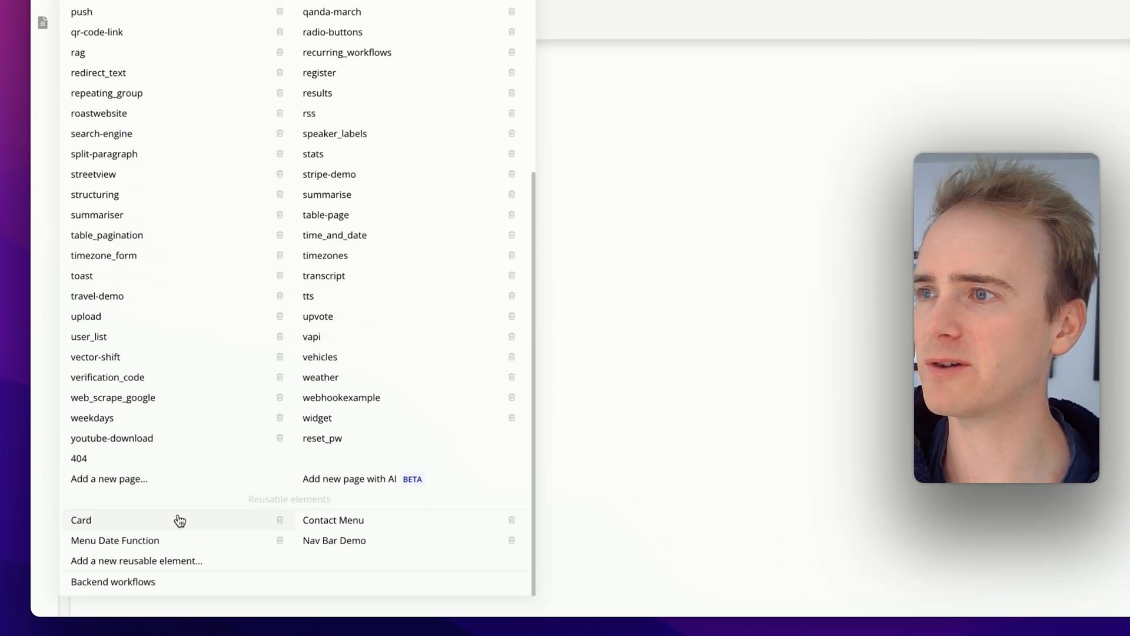
- Add a backend API workflow 'save shopping item' with a parameter keyed 'text'
click(112, 582)
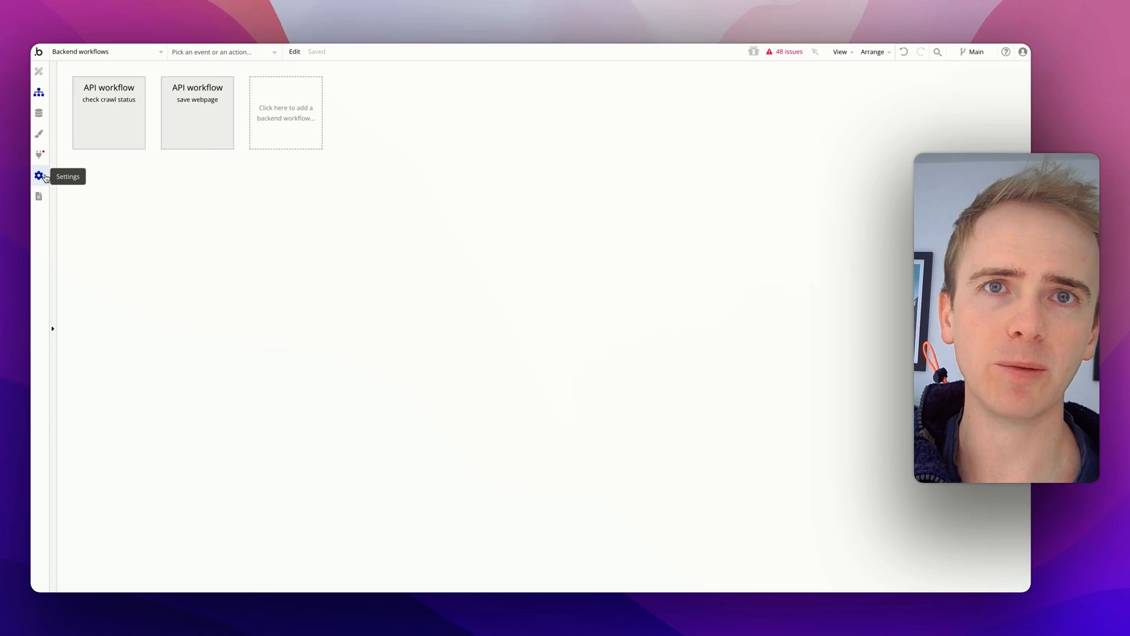
click(285, 112)
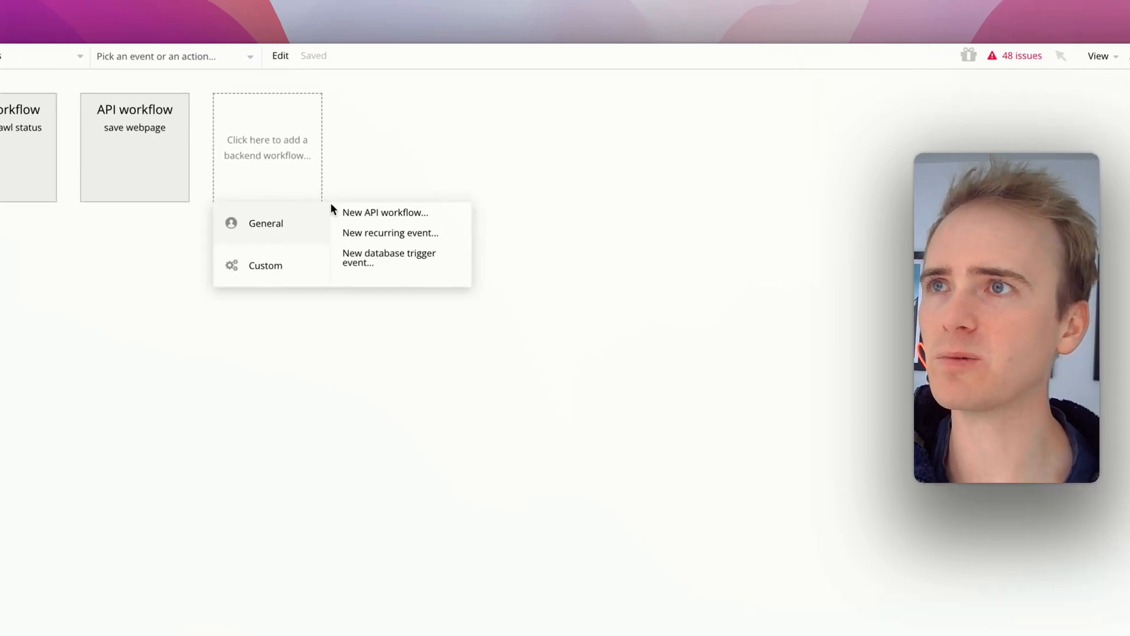
click(385, 212)
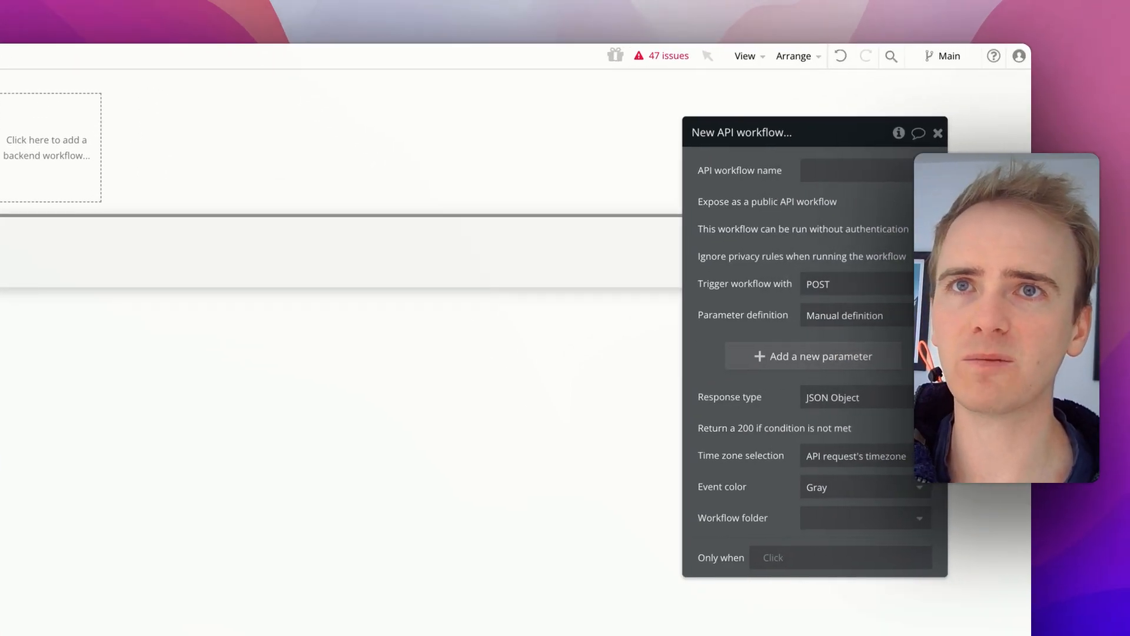
click(854, 170)
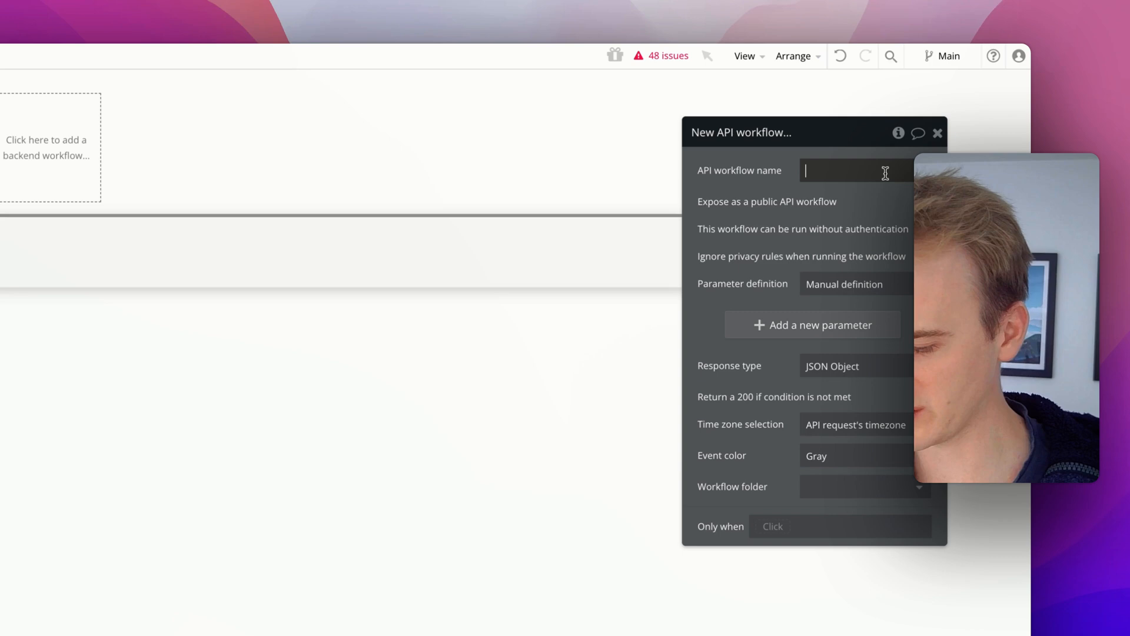
text(save shopping item)
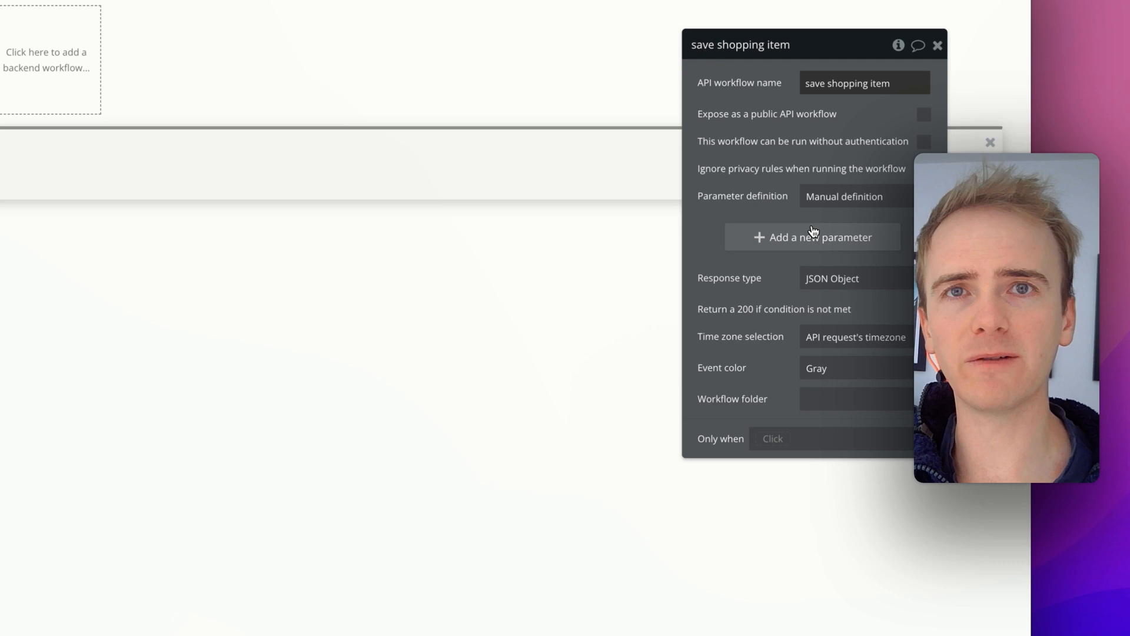
click(812, 238)
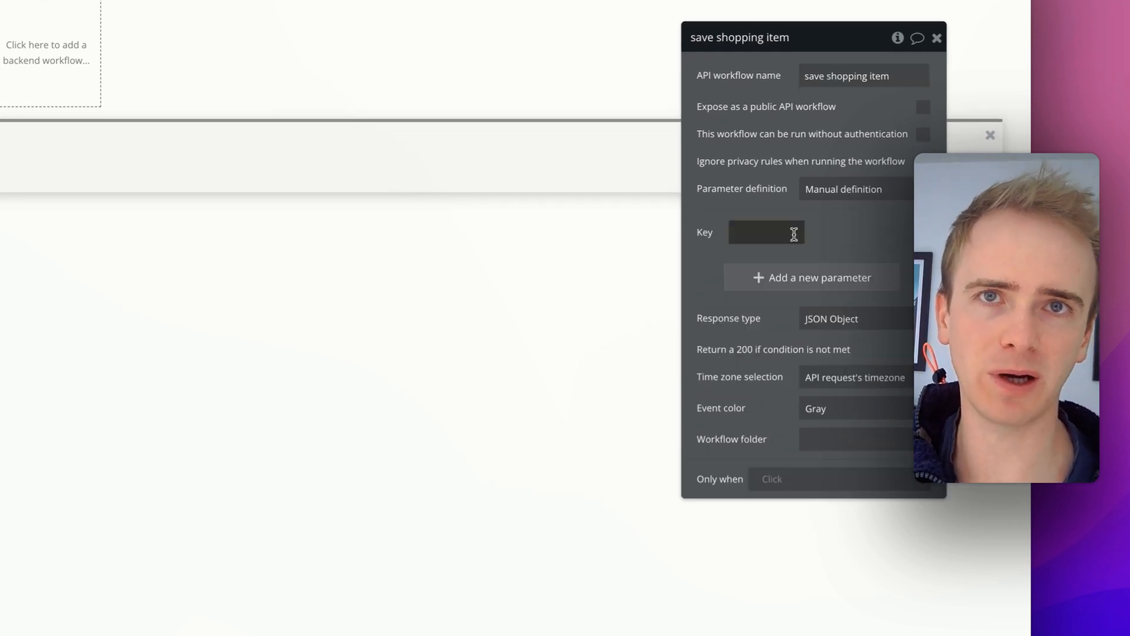
text(text)
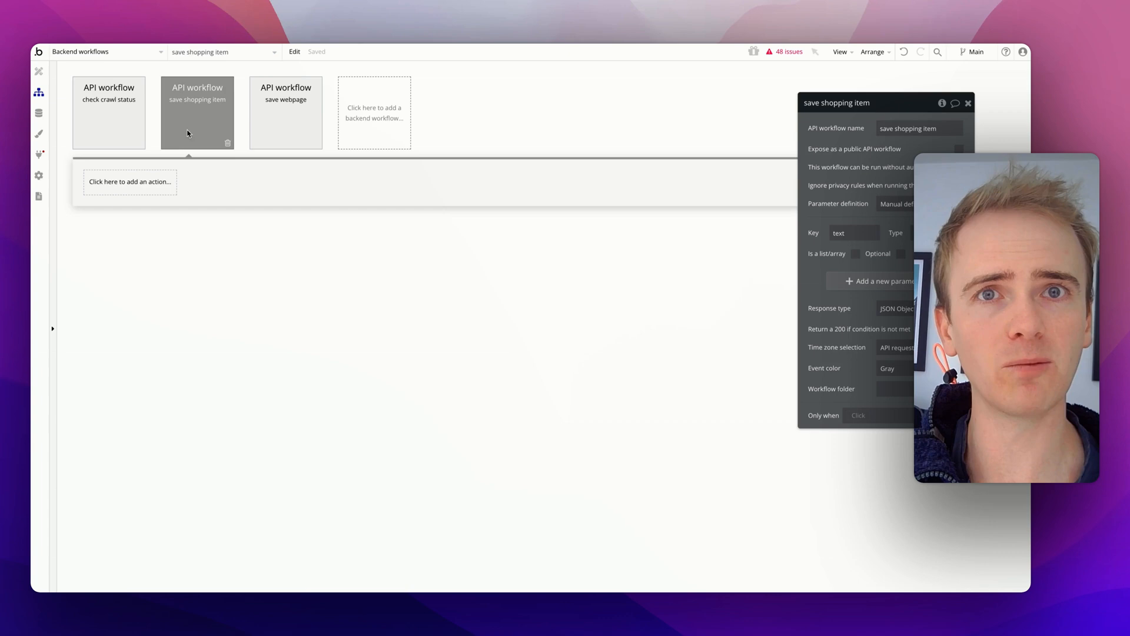
- Add a Create a new Item action whose Label is the text parameter
click(129, 181)
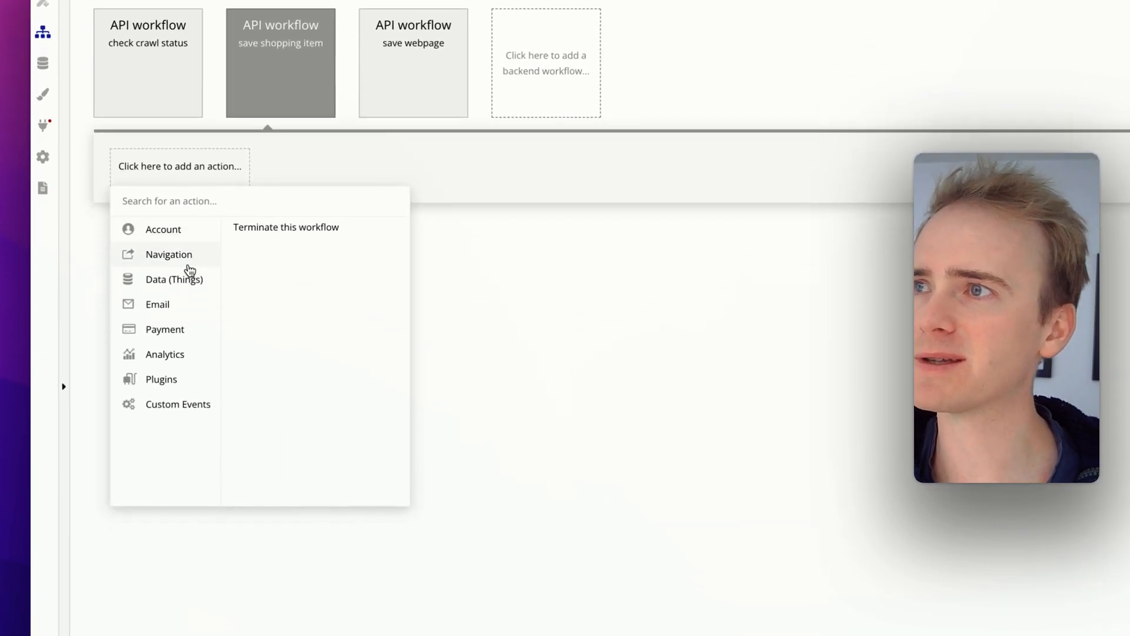
click(174, 279)
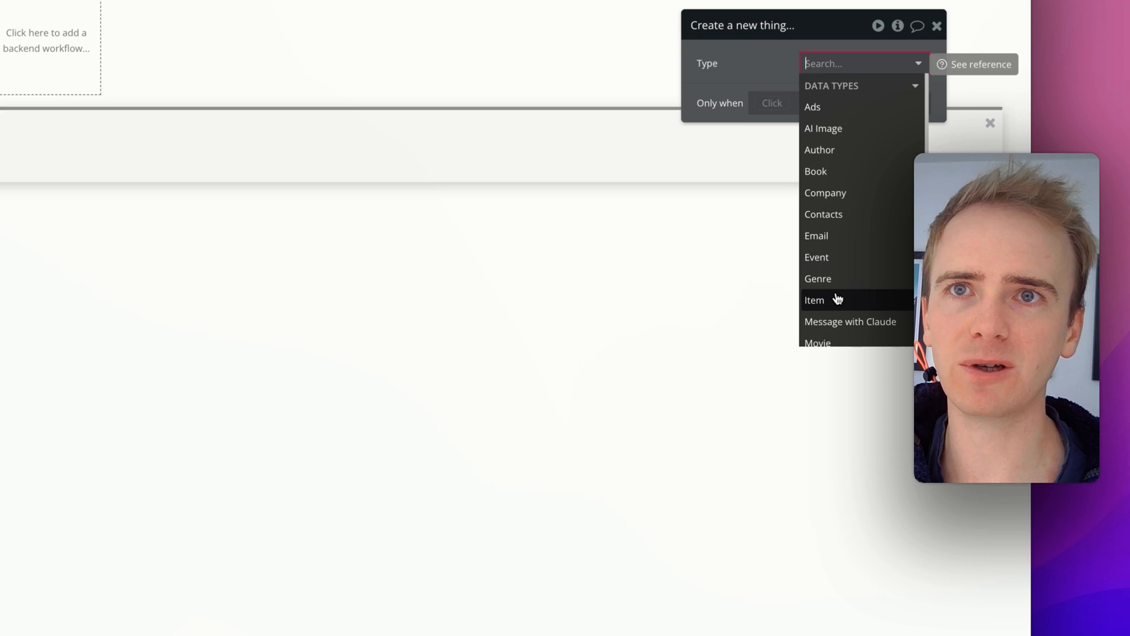
click(814, 300)
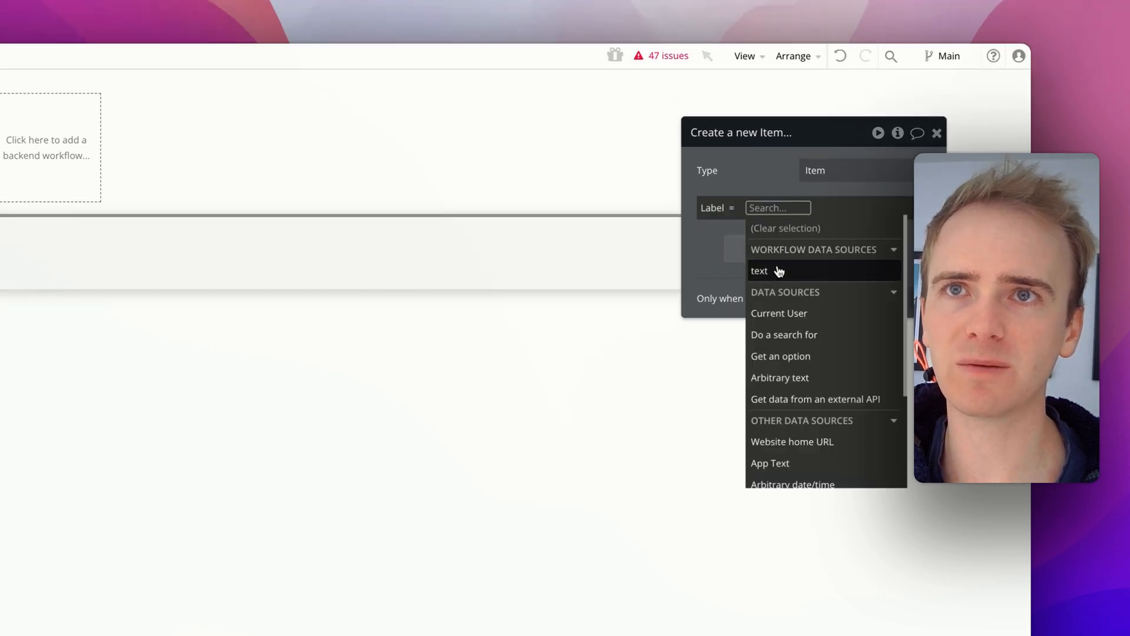
click(758, 271)
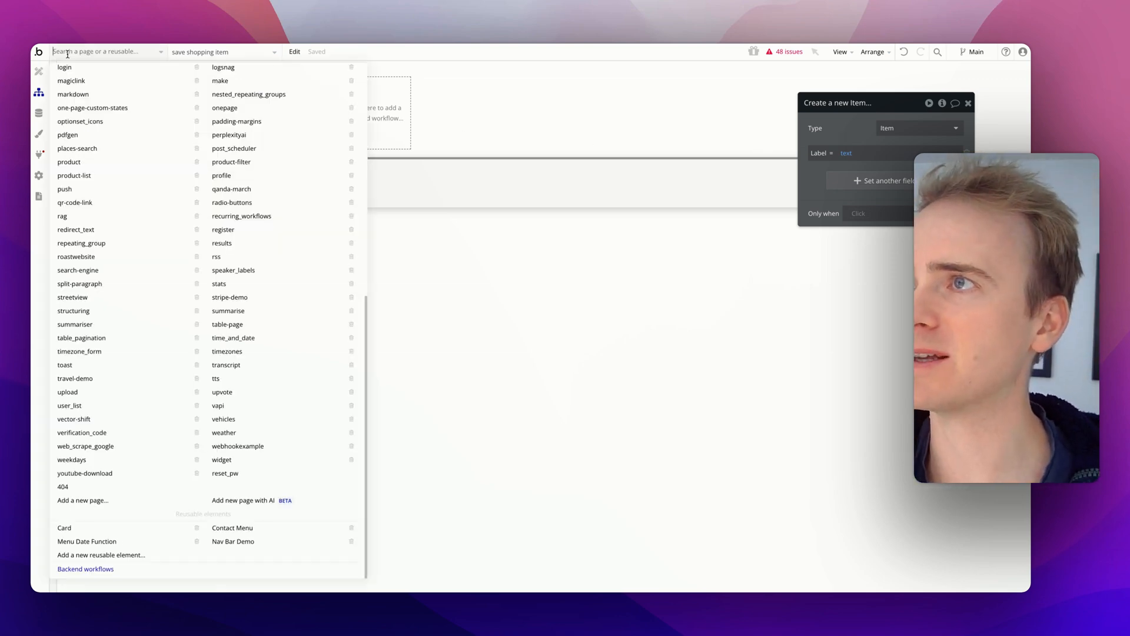
text(loo)
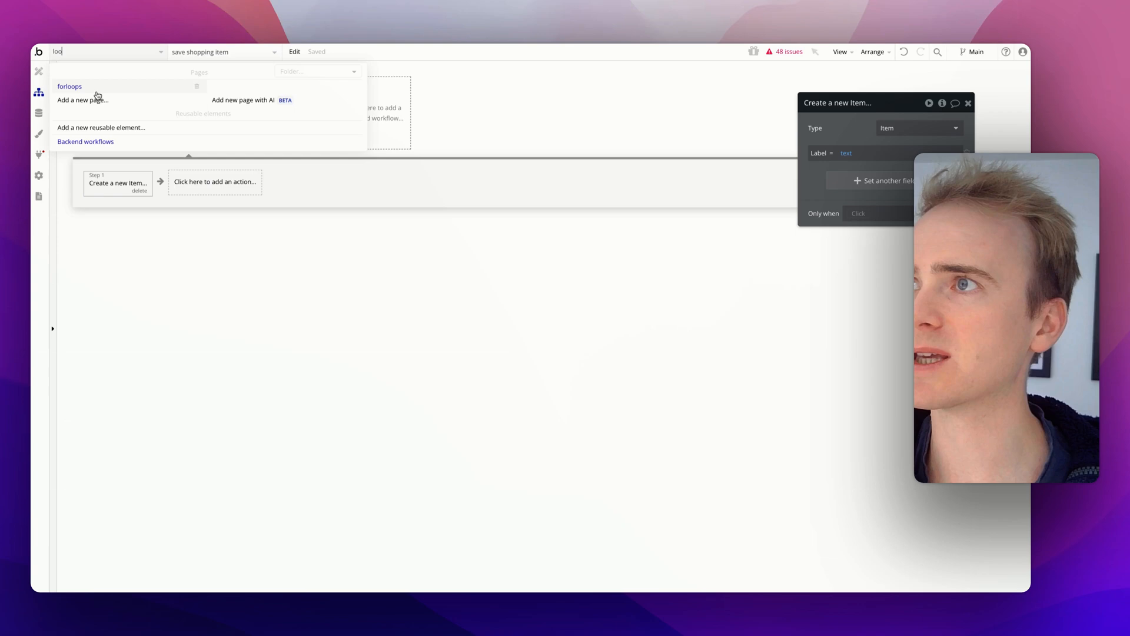
- Delete the forloops button's Create a new Item step and add Schedule API Workflow on a list
click(69, 86)
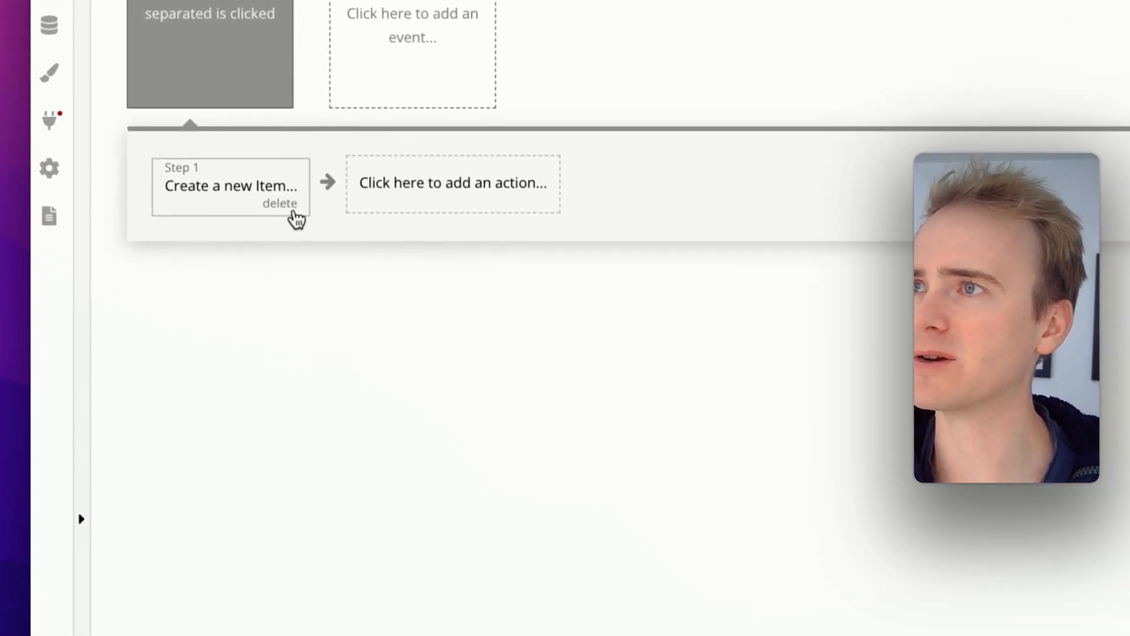
click(453, 183)
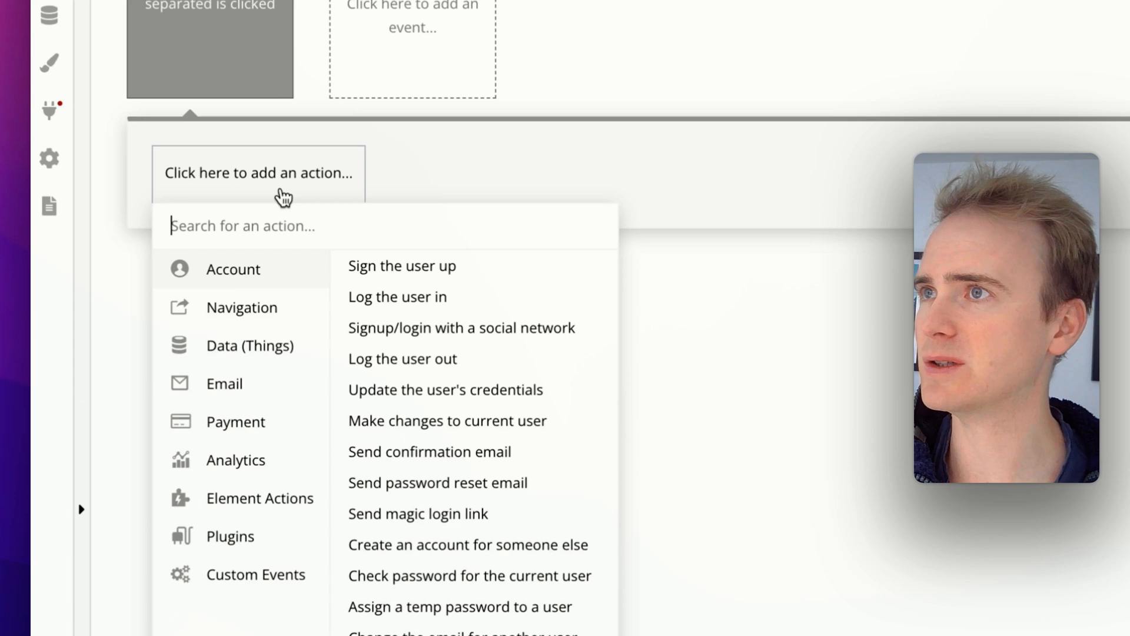
text(sche)
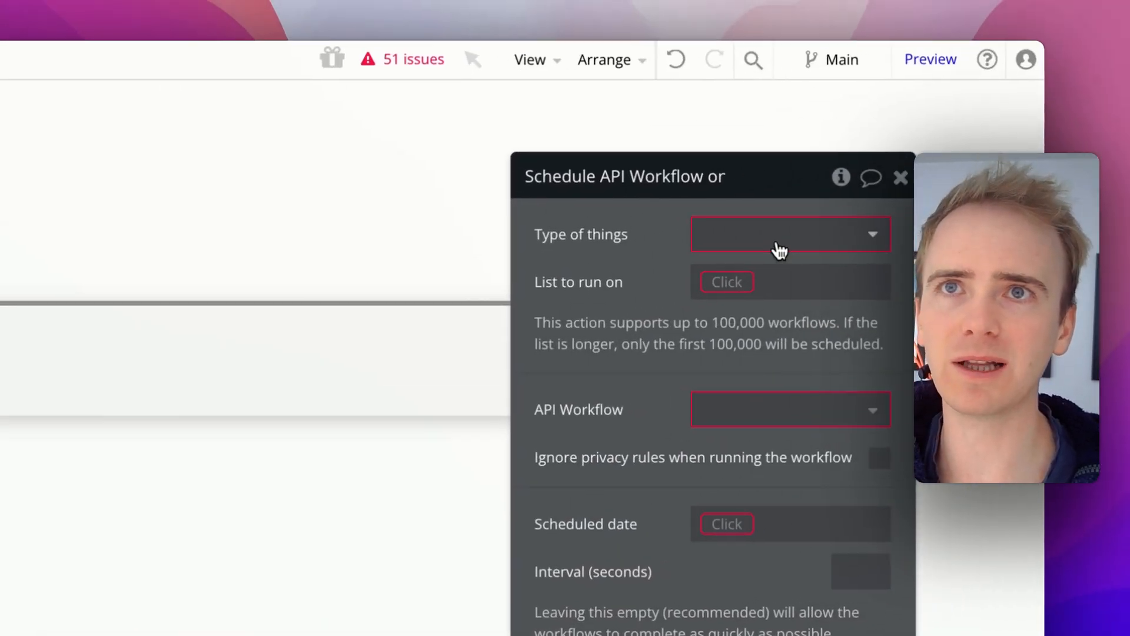
- Set Type of things to text and List to run on to MultilineInput A's value:split by
click(789, 234)
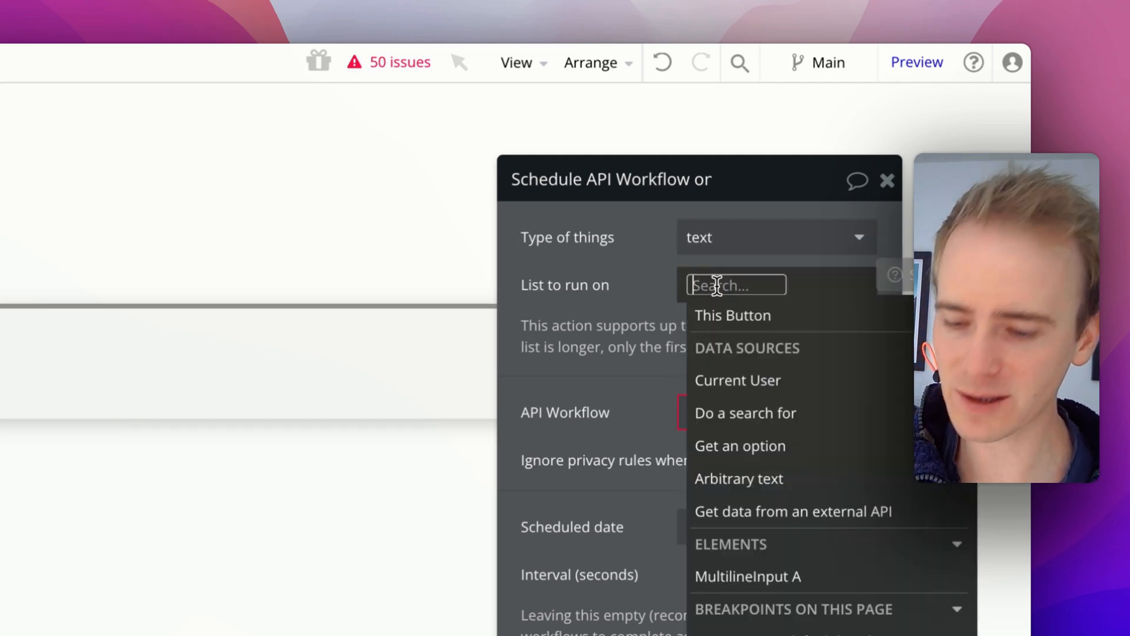
click(748, 576)
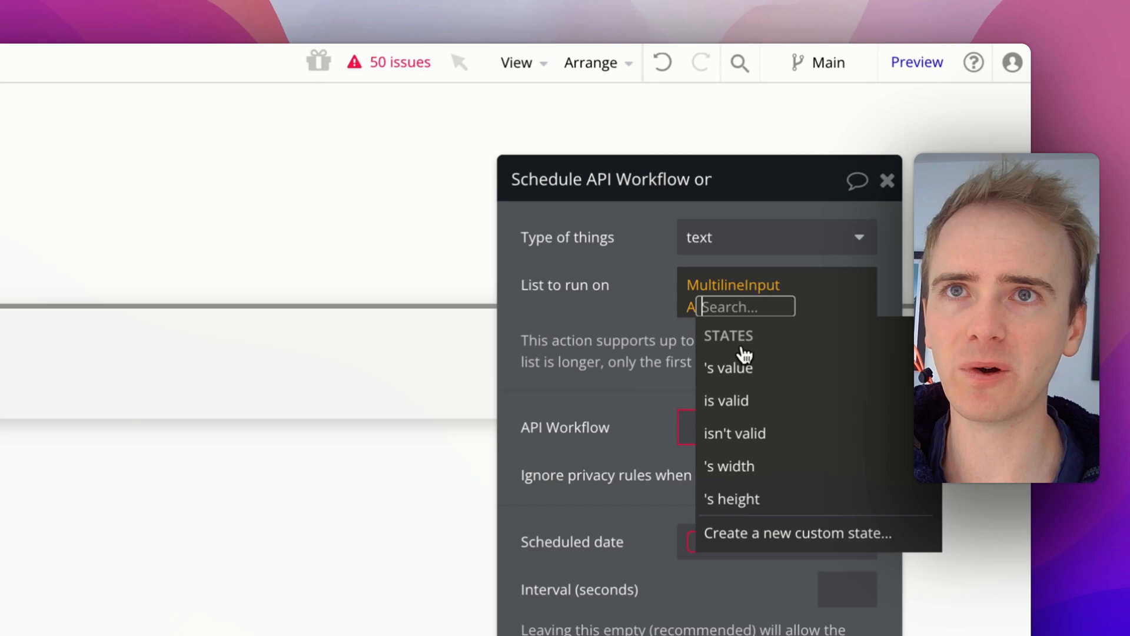
click(728, 366)
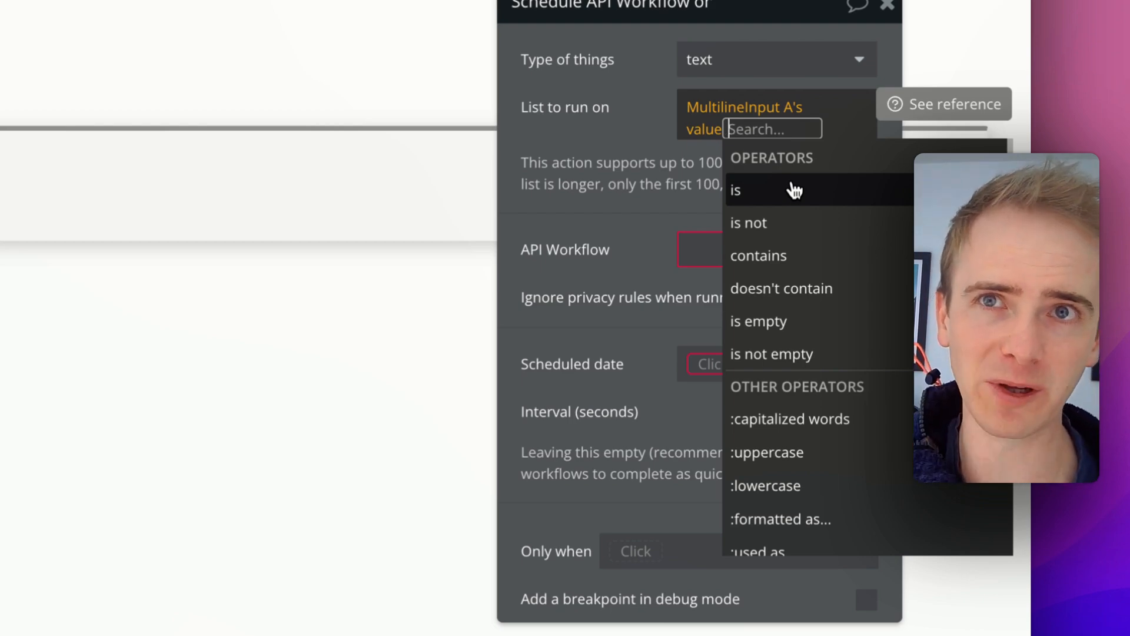
text(spl)
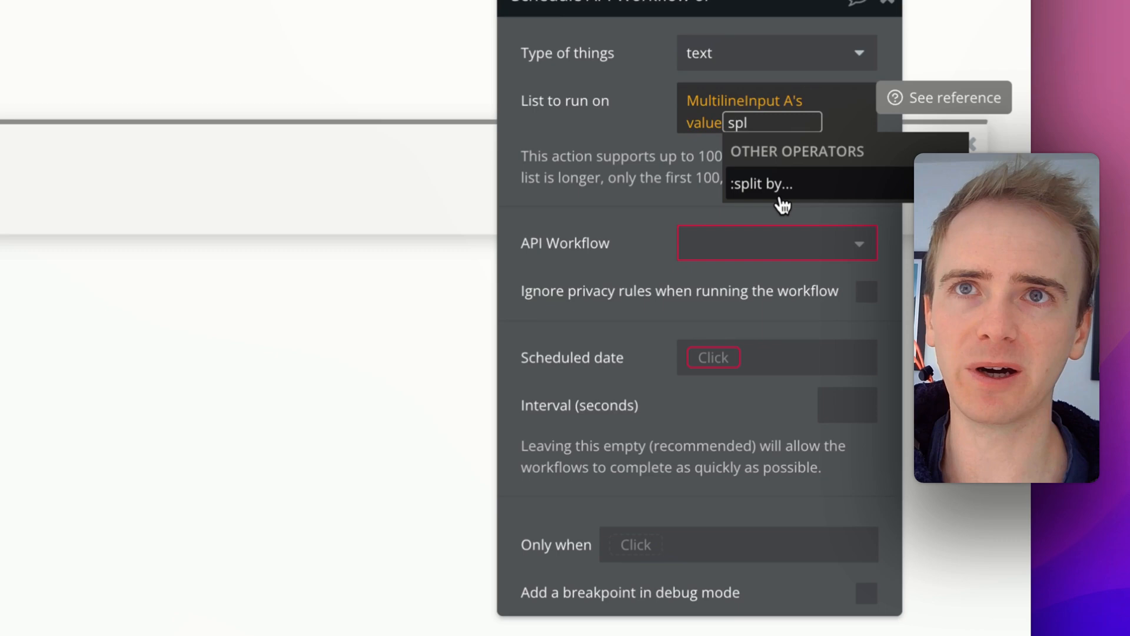
click(761, 183)
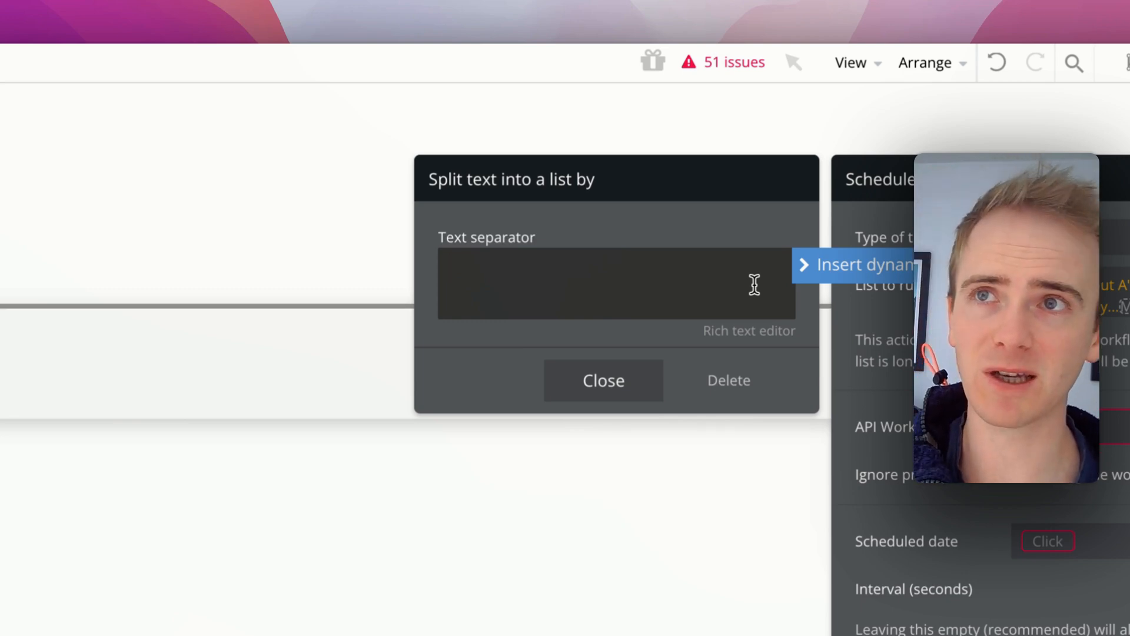
- Use a comma as the split separator and append :each item:trimmed
text(,)
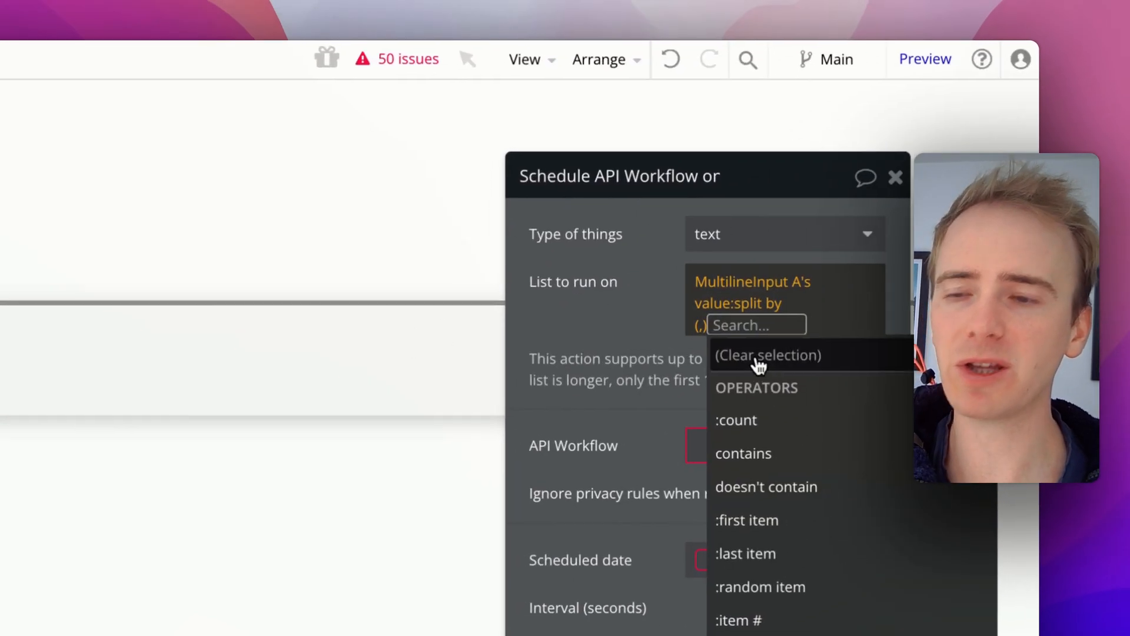
text(trimmed)
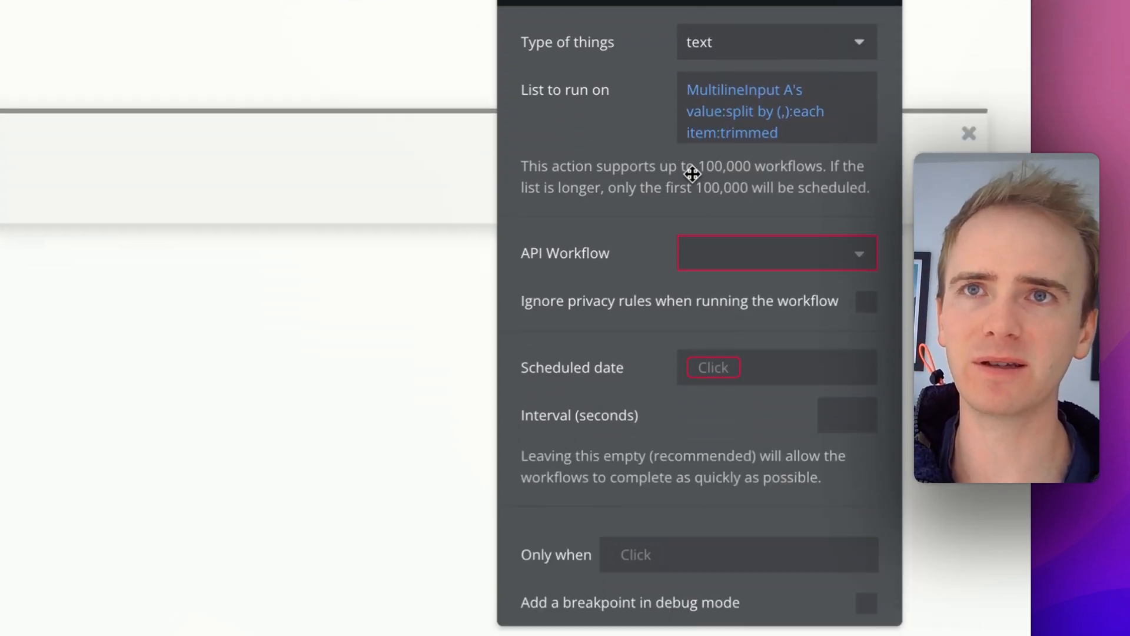
- Choose the save shopping item workflow and pass This text as its text parameter
click(777, 253)
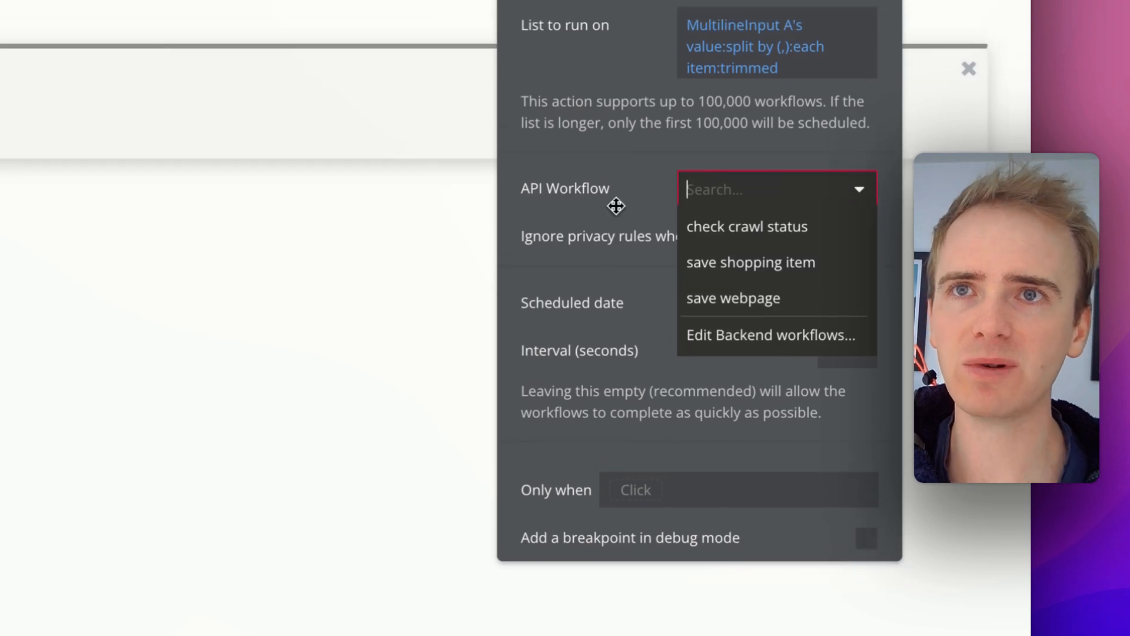
click(750, 261)
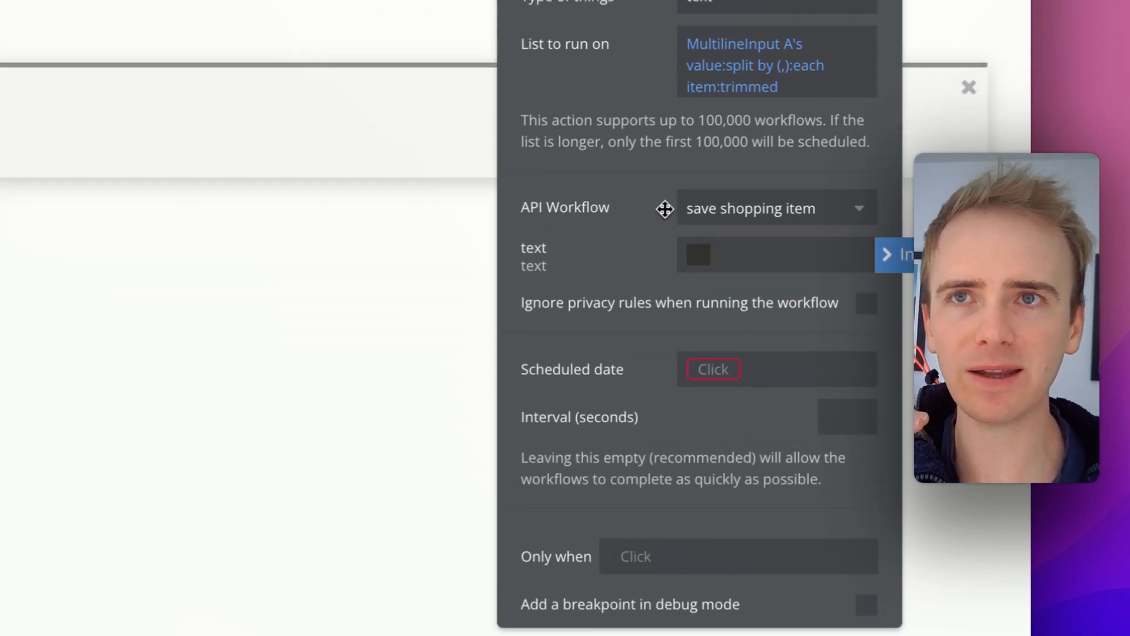
click(771, 254)
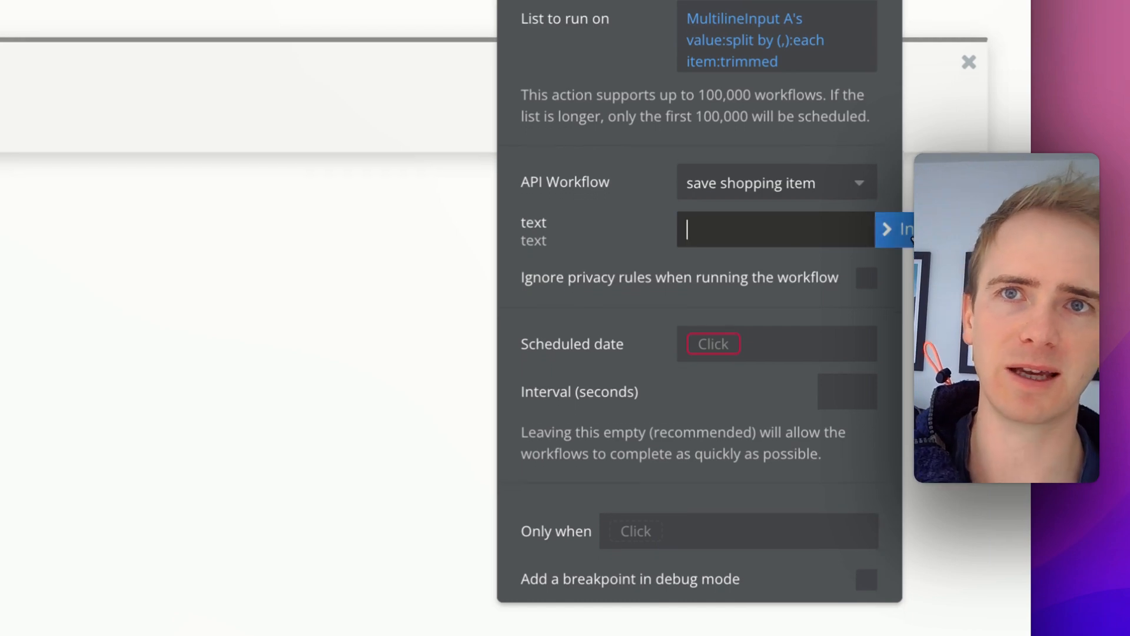
click(776, 229)
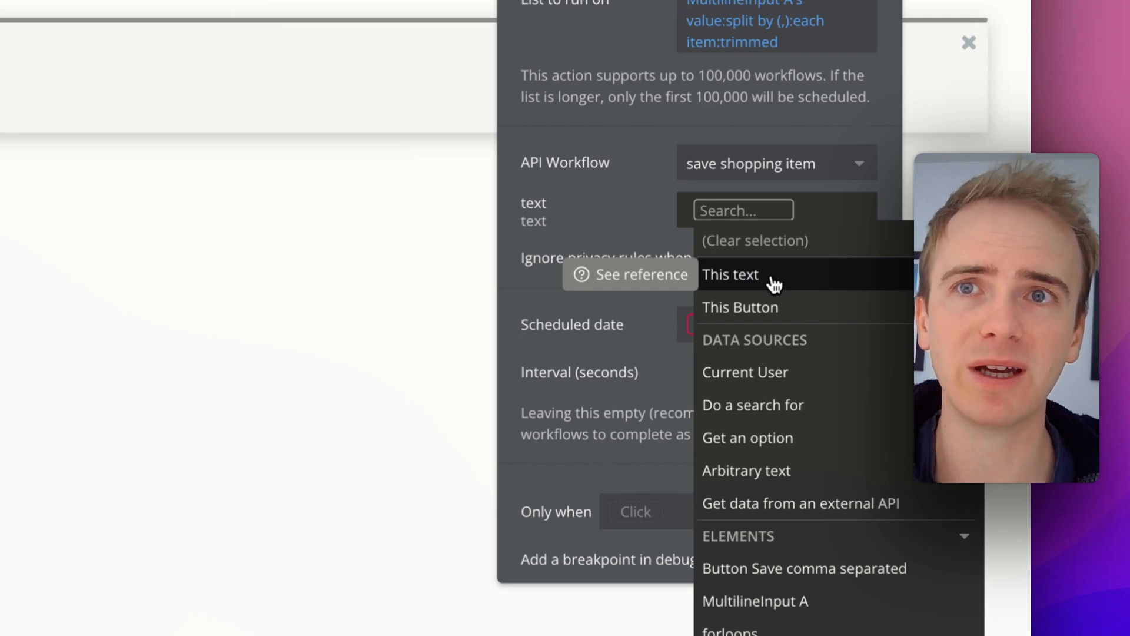
click(729, 273)
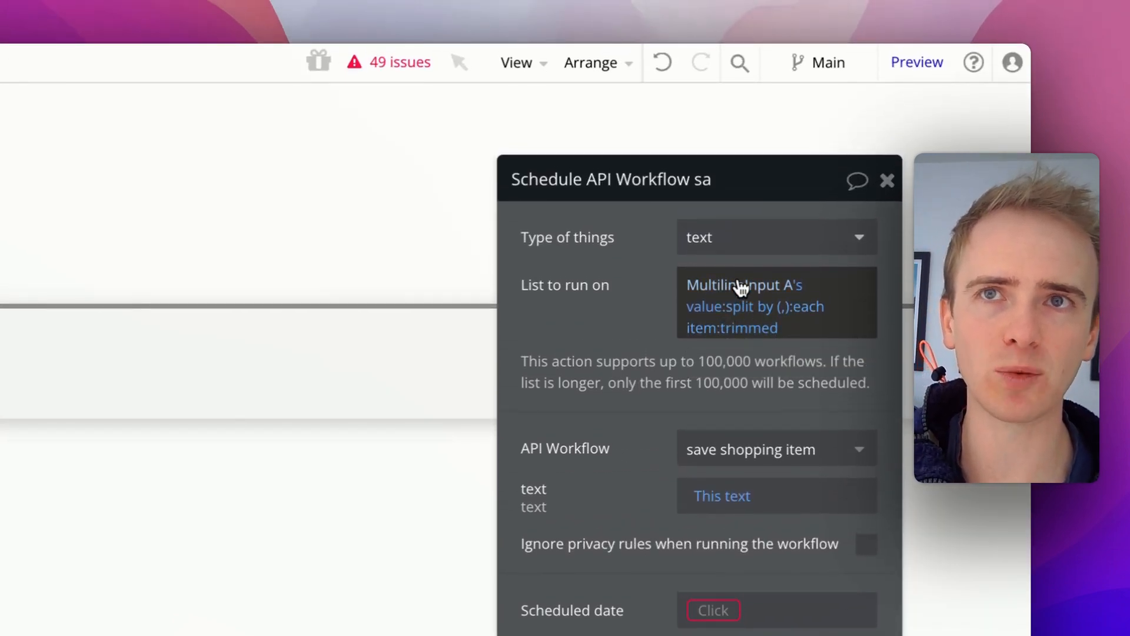
- Set the Scheduled date to the current date
scroll(down, 3)
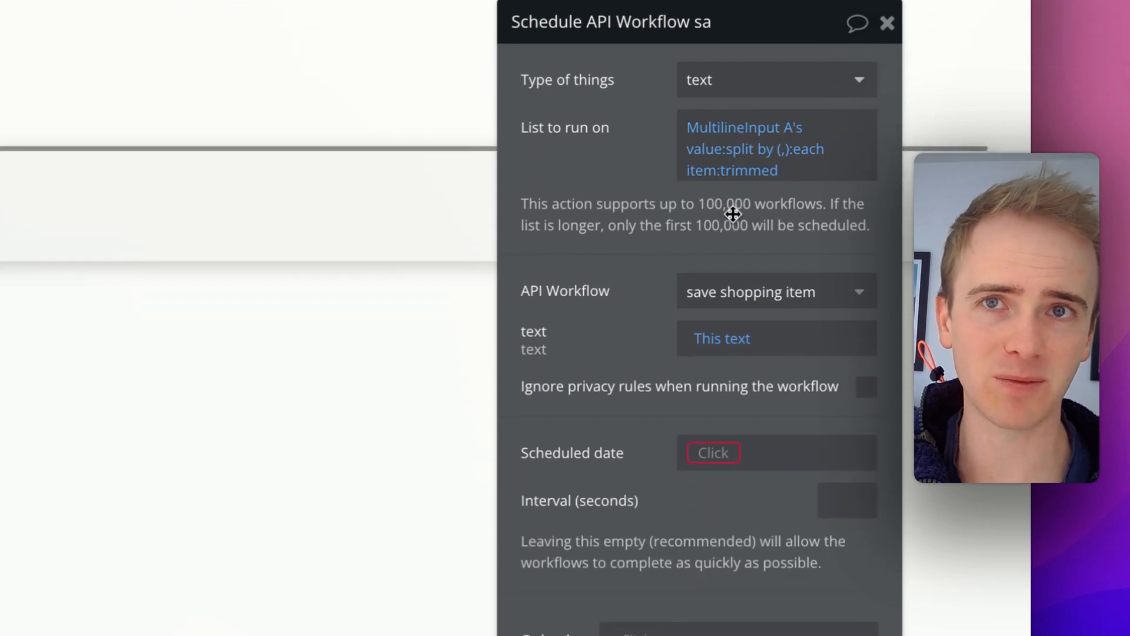
scroll(down, 3)
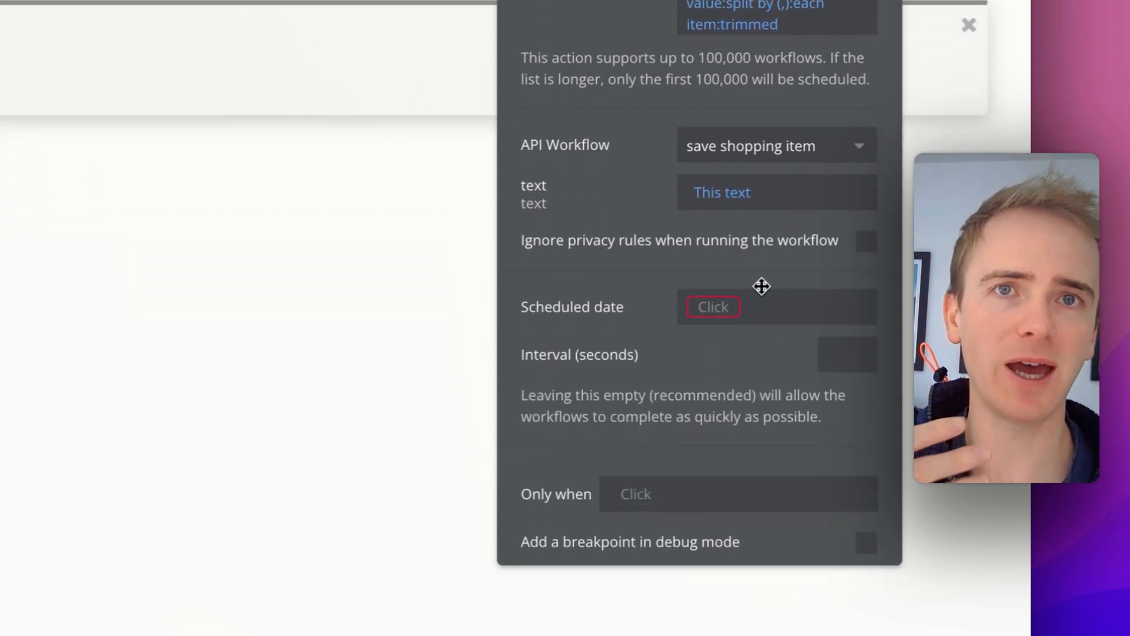
click(713, 306)
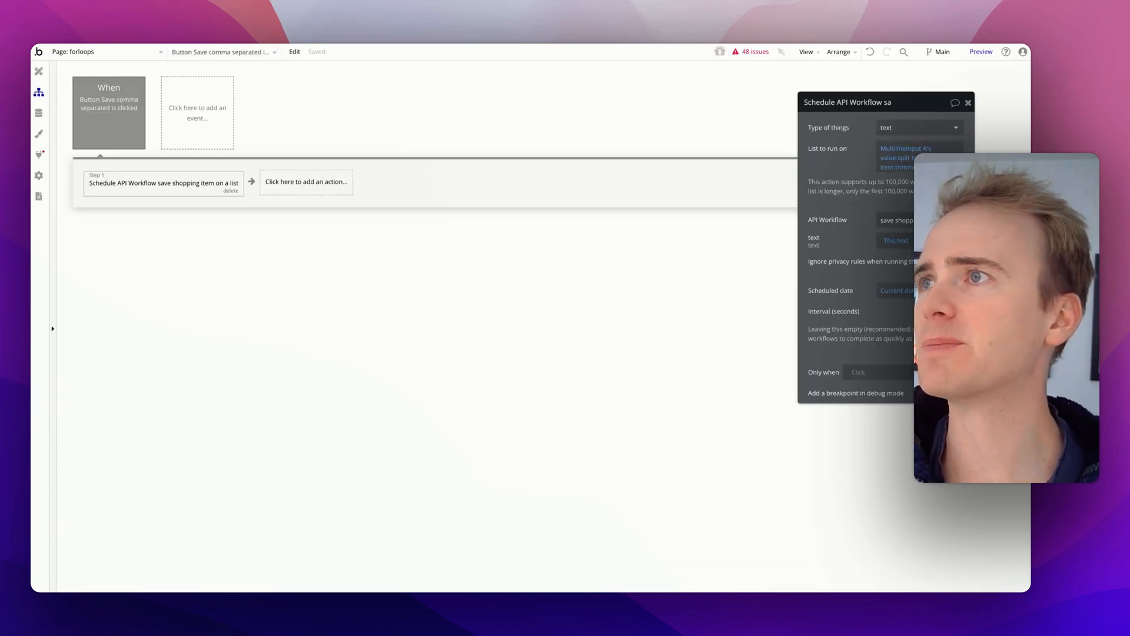
mouse_move(39, 196)
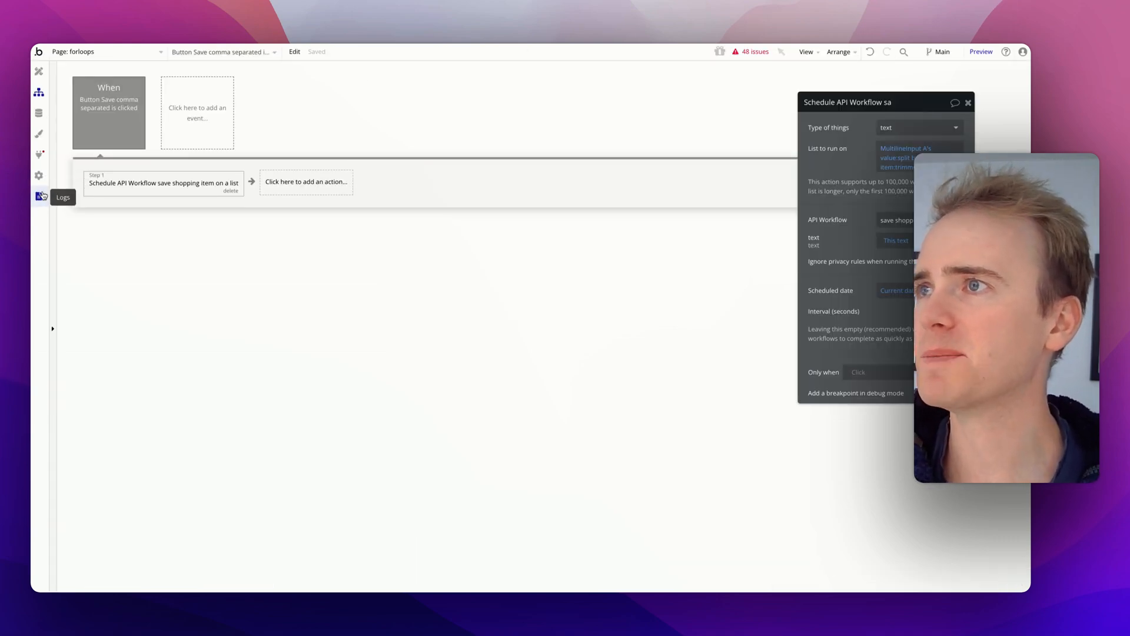
- Check the Logs Scheduler tab, then open App data to view All Items
click(39, 196)
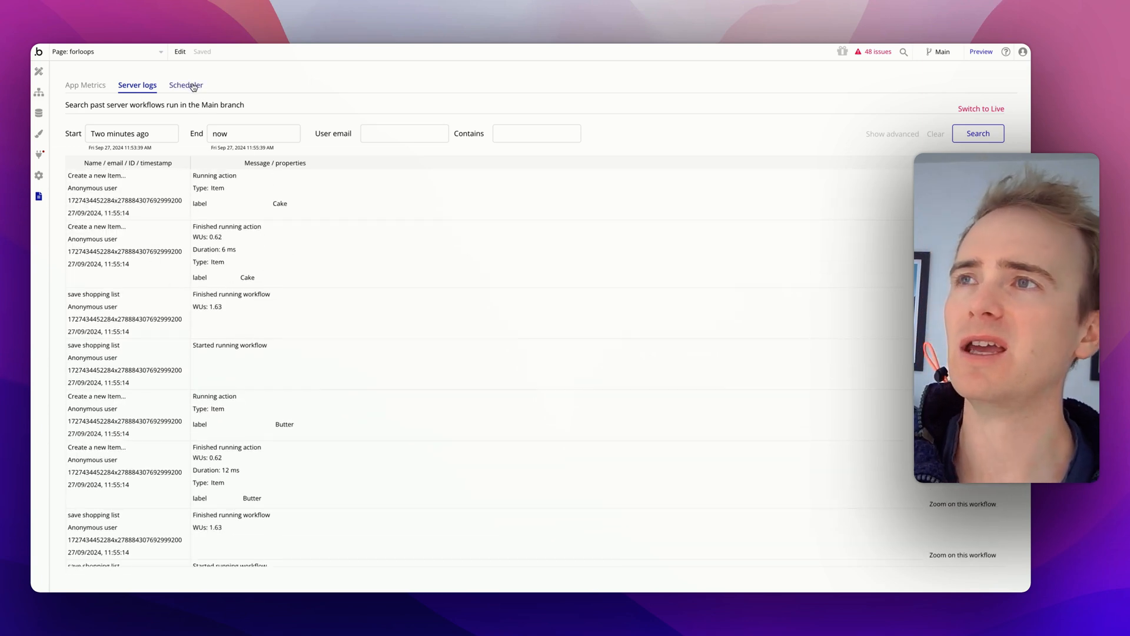
click(185, 84)
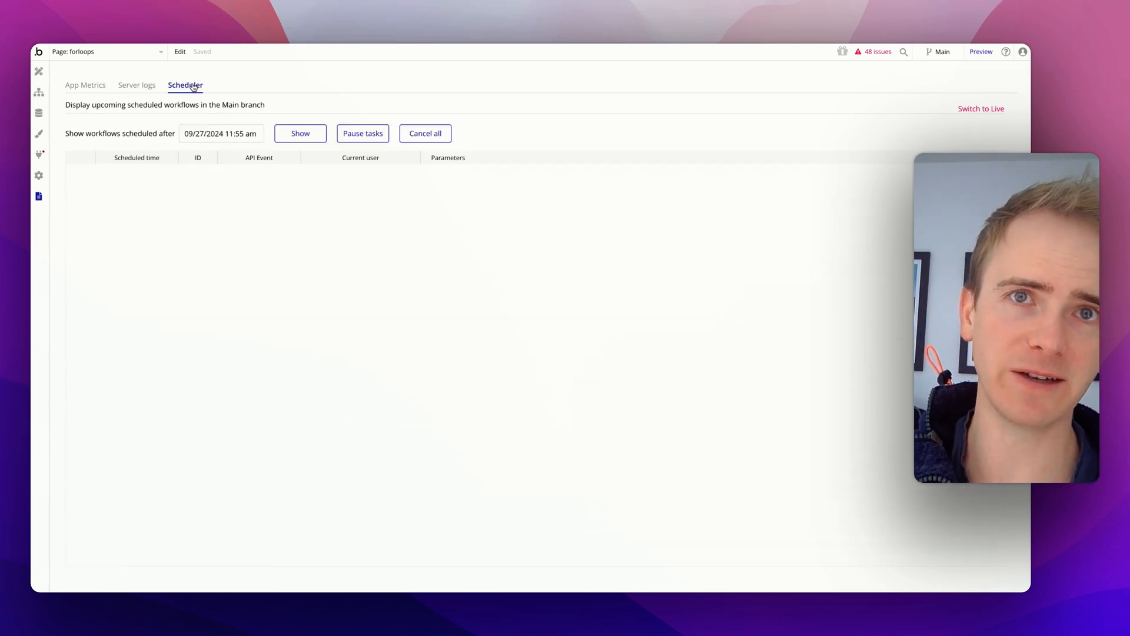
mouse_move(251, 120)
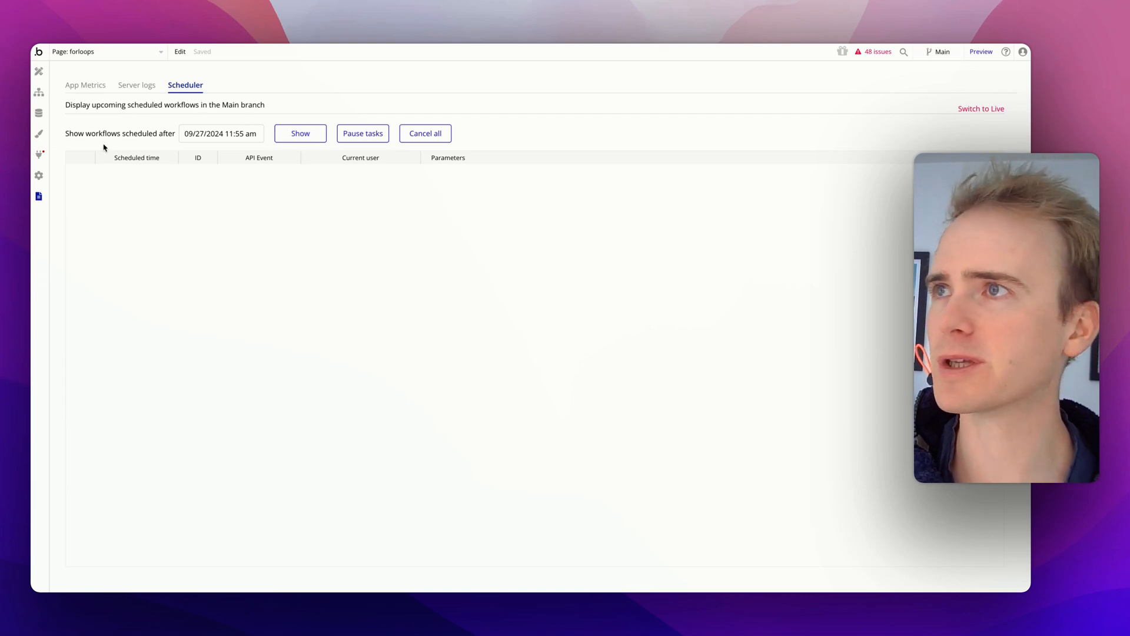
click(39, 112)
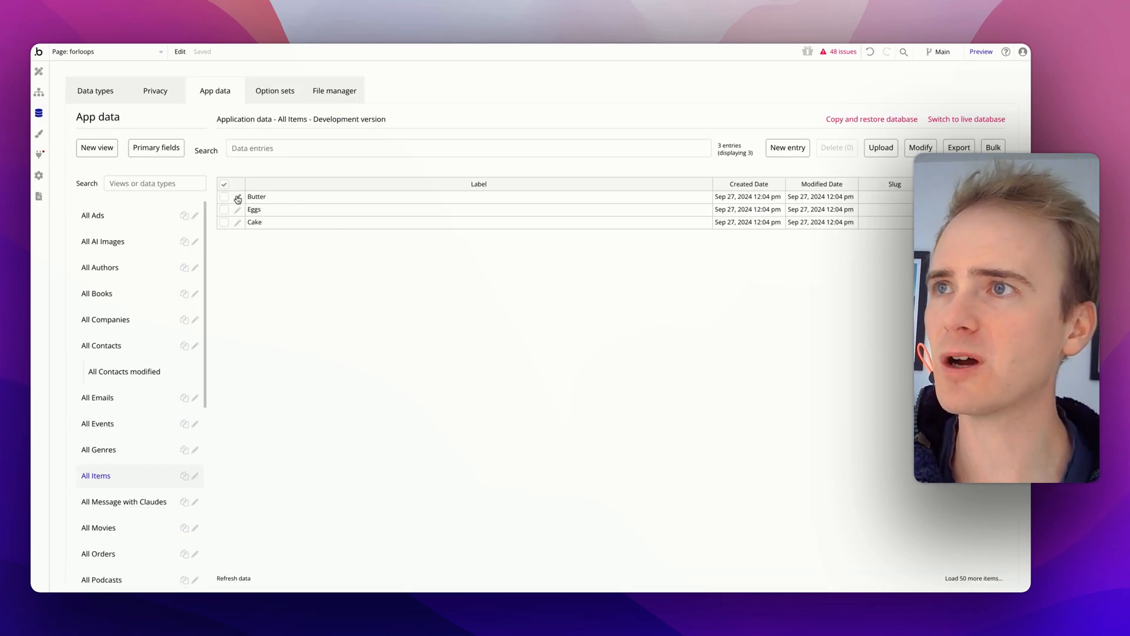
click(238, 199)
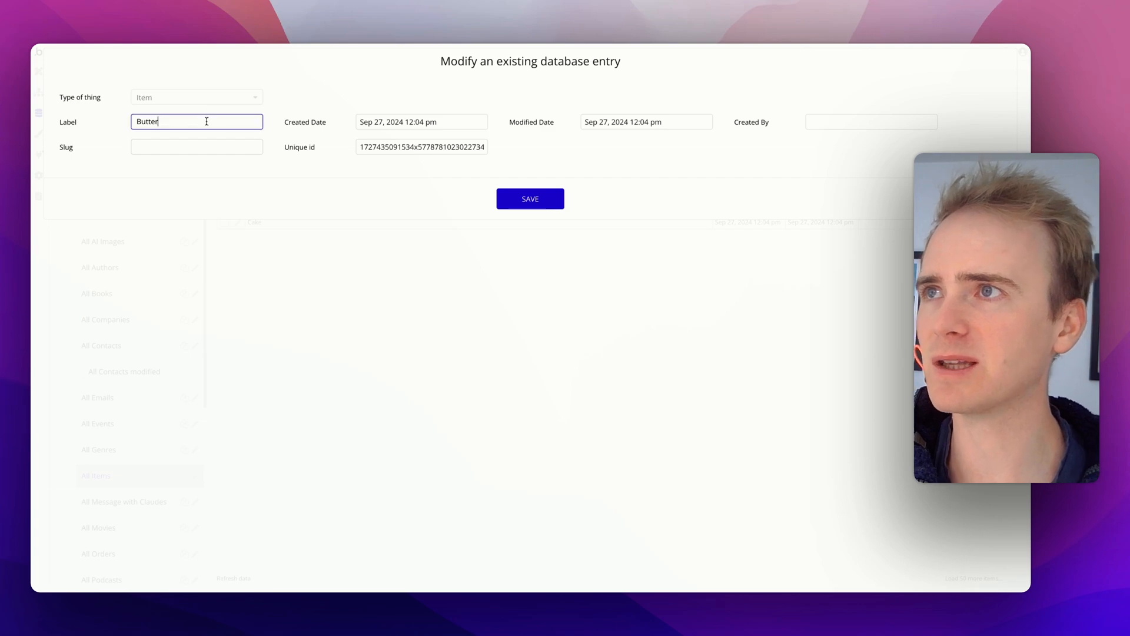
double_click(147, 122)
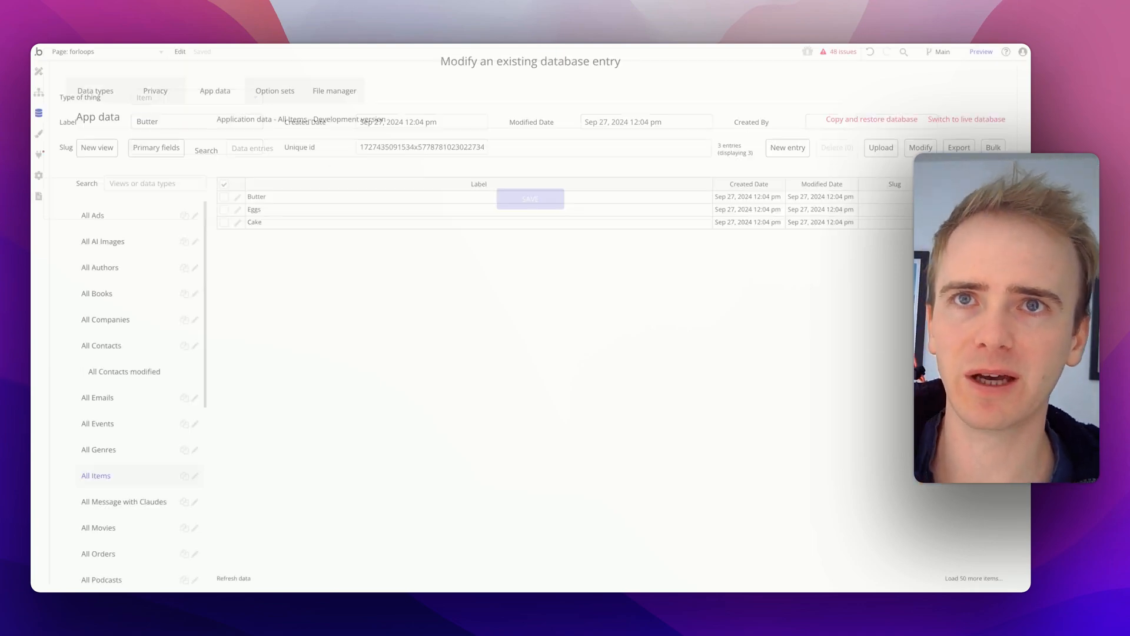
click(530, 198)
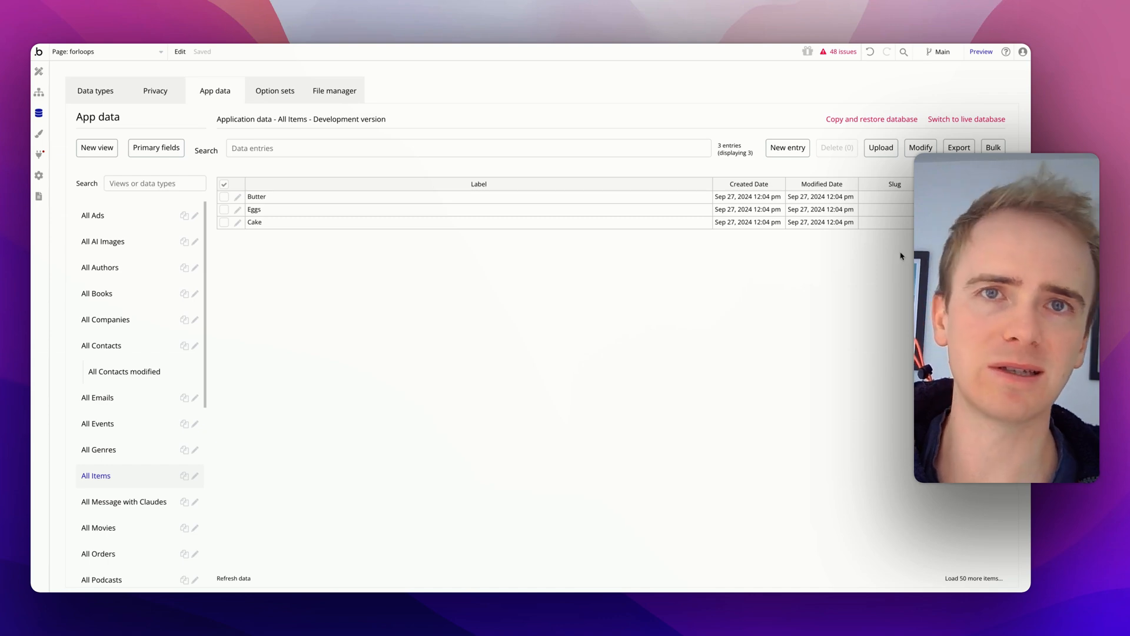